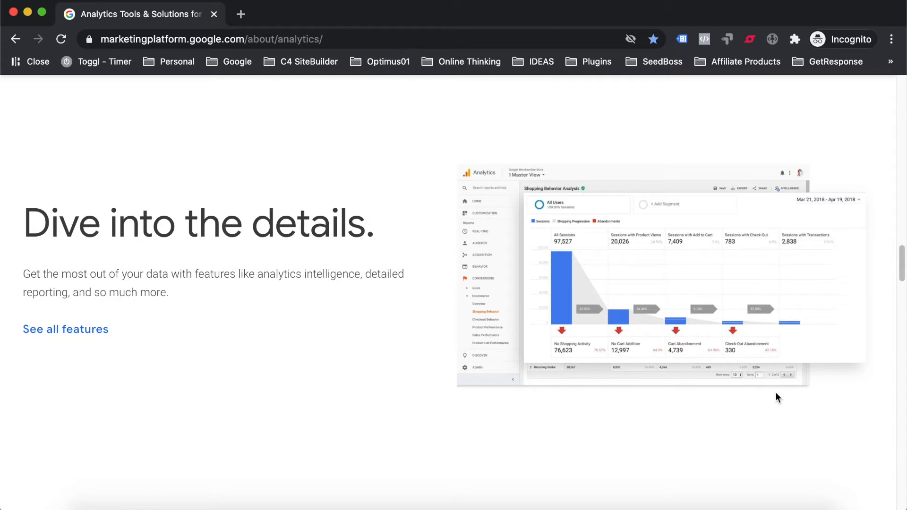
- Switch to the KD Solutions shop tab and close the Add Plugins tab
{"action": "left_click", "coordinate": [467, 14]}
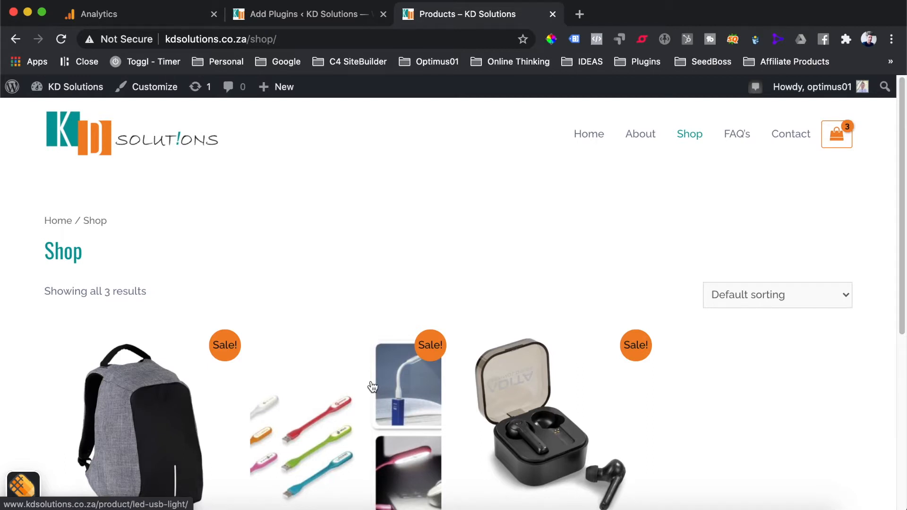
{"action": "mouse_move", "coordinate": [393, 405]}
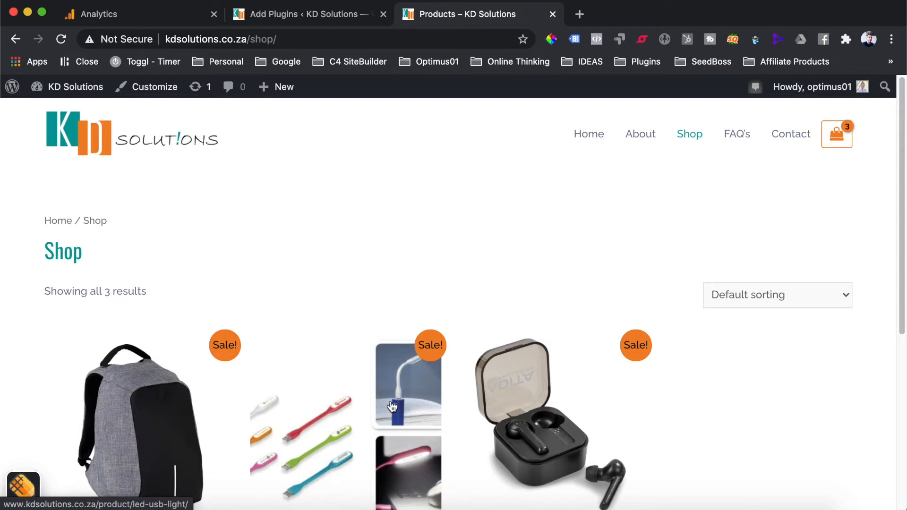
{"action": "mouse_move", "coordinate": [389, 428]}
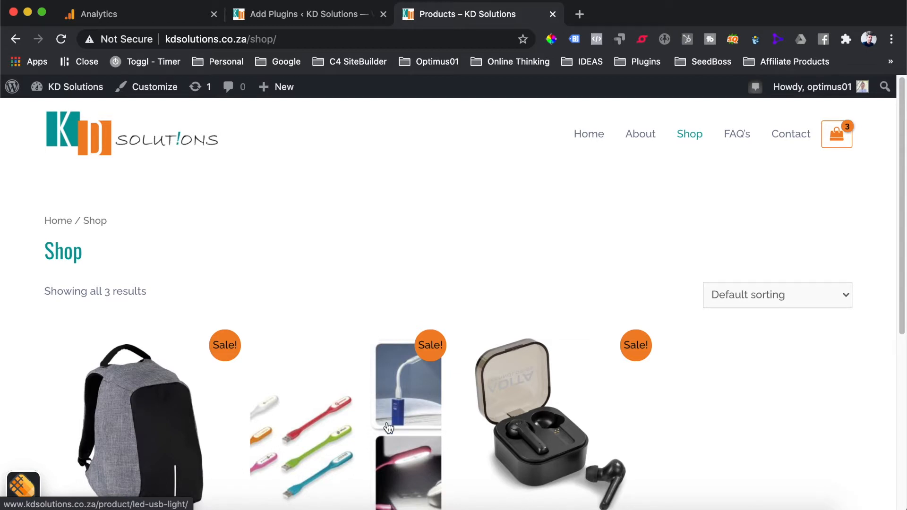
{"action": "left_click", "coordinate": [383, 14]}
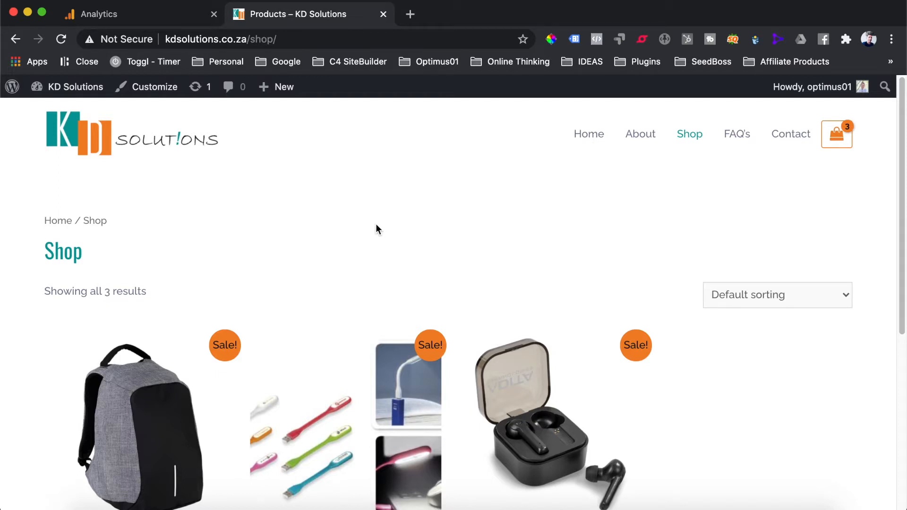
- Go from the admin bar Dashboard to Plugins > Add New and focus the plugin search field
{"action": "left_click", "coordinate": [76, 86]}
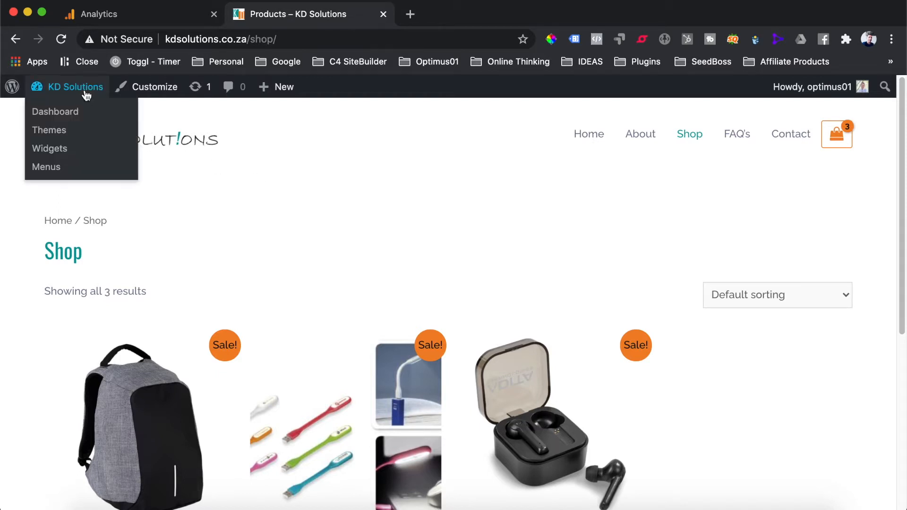
{"action": "left_click", "coordinate": [55, 112]}
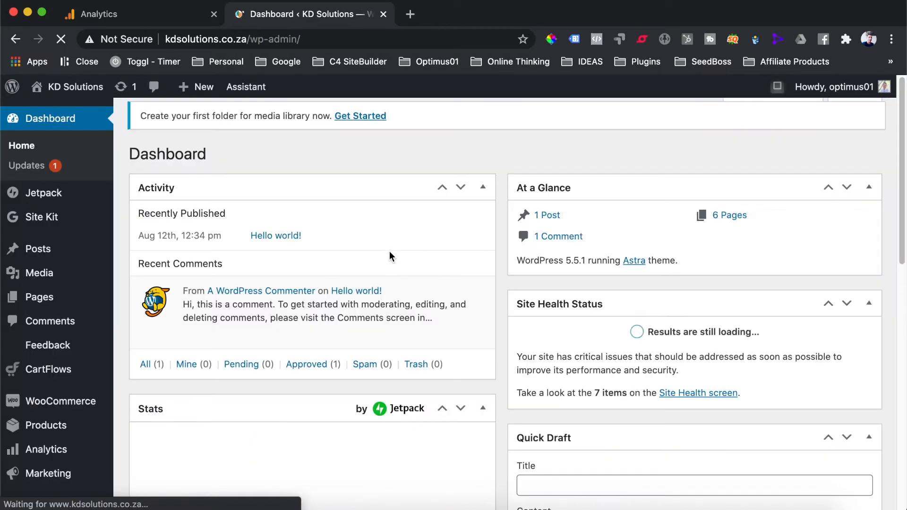
{"action": "scroll", "scroll_direction": "down", "scroll_amount": 3}
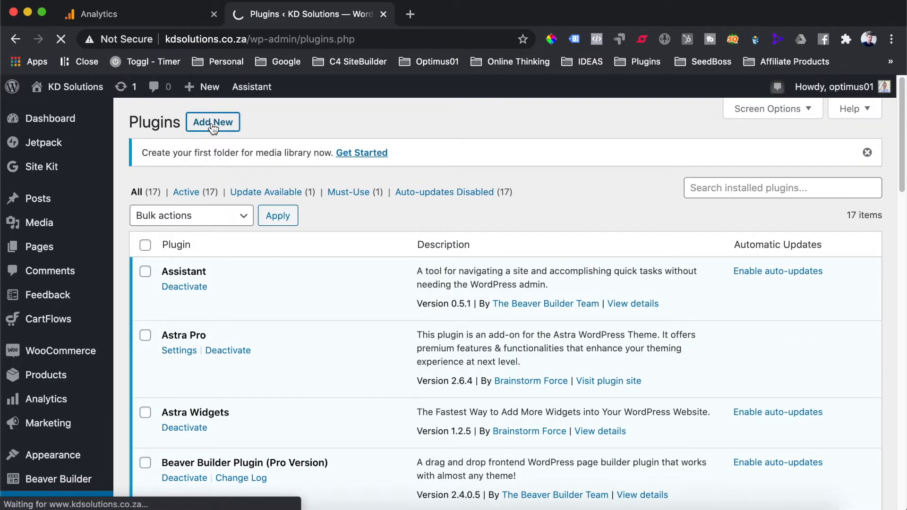
{"action": "left_click", "coordinate": [212, 122]}
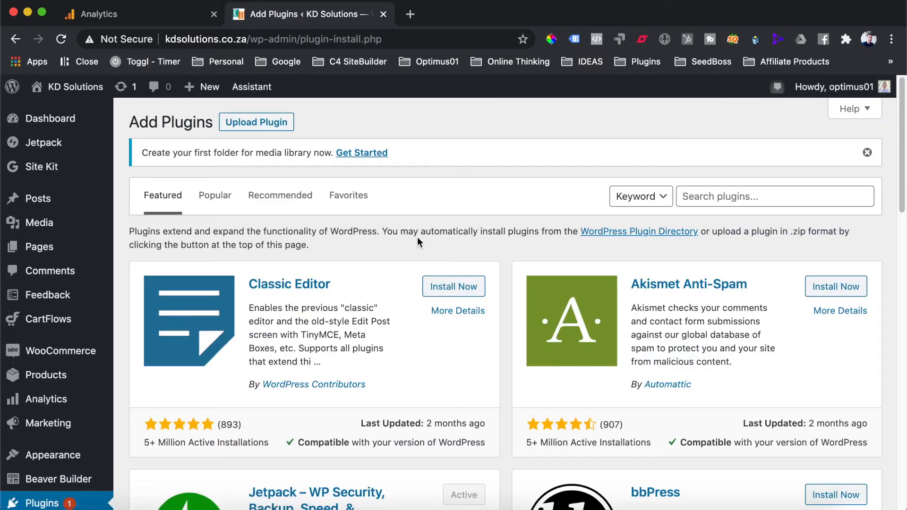
{"action": "left_click", "coordinate": [774, 197]}
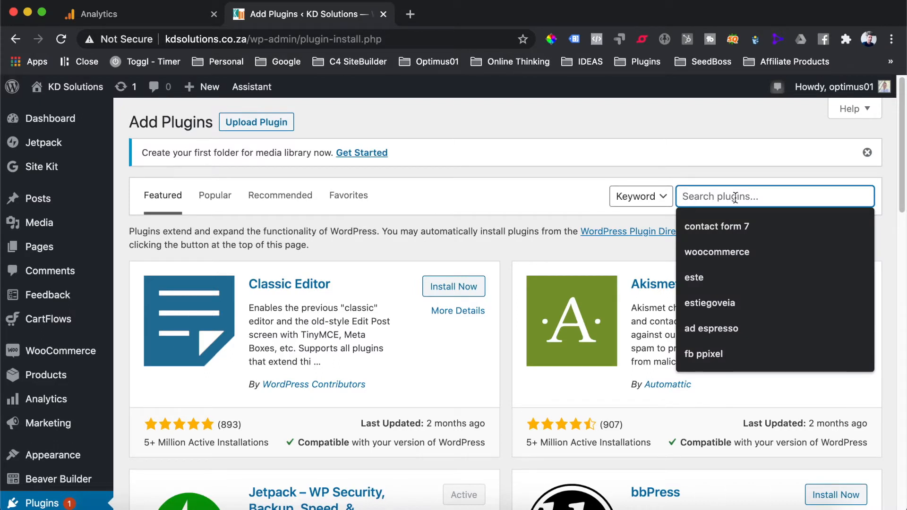
- Search plugins for 'woocomerce analytics' and scroll down to WooCommerce Google Analytics Integration
{"action": "type", "text": "woocomerce analytics"}
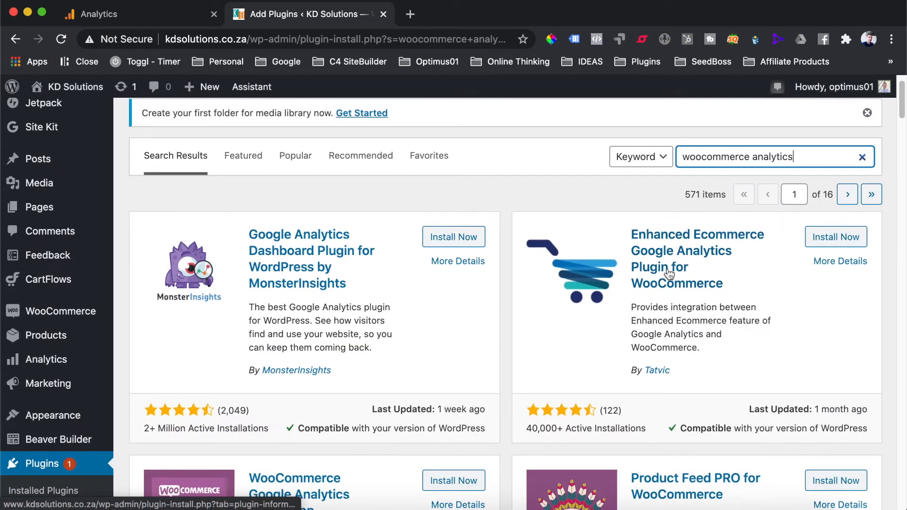
{"action": "scroll", "scroll_direction": "down", "scroll_amount": 3}
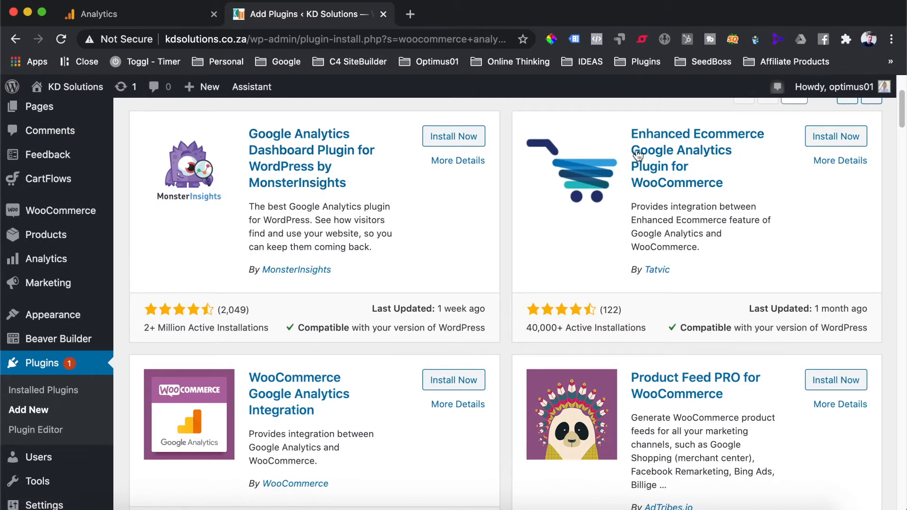
{"action": "mouse_move", "coordinate": [682, 183]}
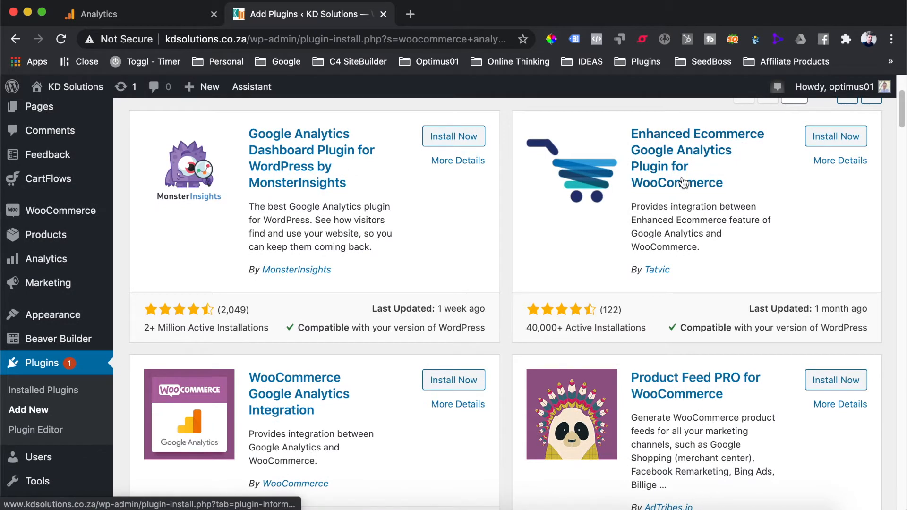
{"action": "scroll", "scroll_direction": "down", "scroll_amount": 3}
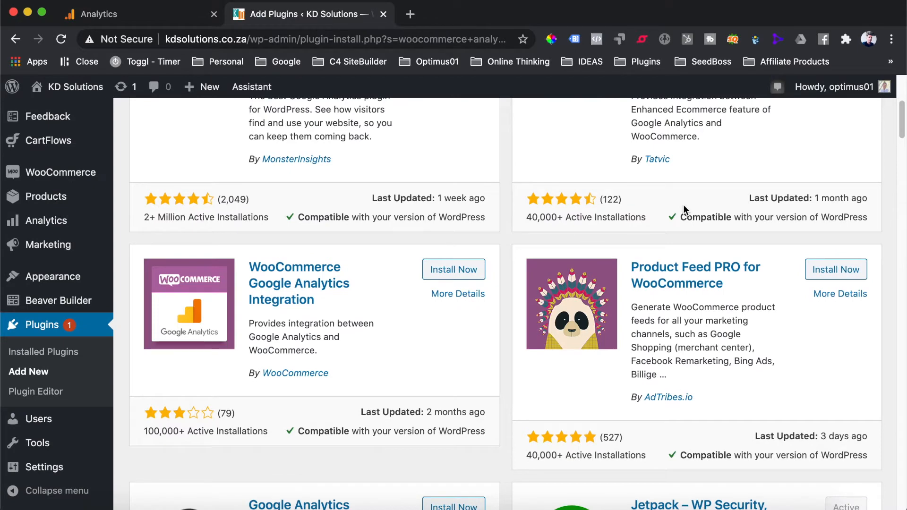
{"action": "mouse_move", "coordinate": [203, 280]}
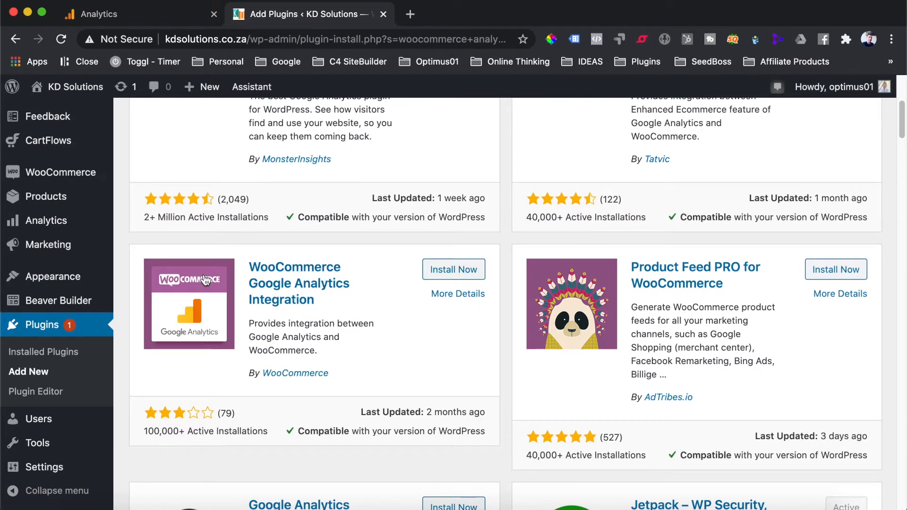
{"action": "mouse_move", "coordinate": [244, 373]}
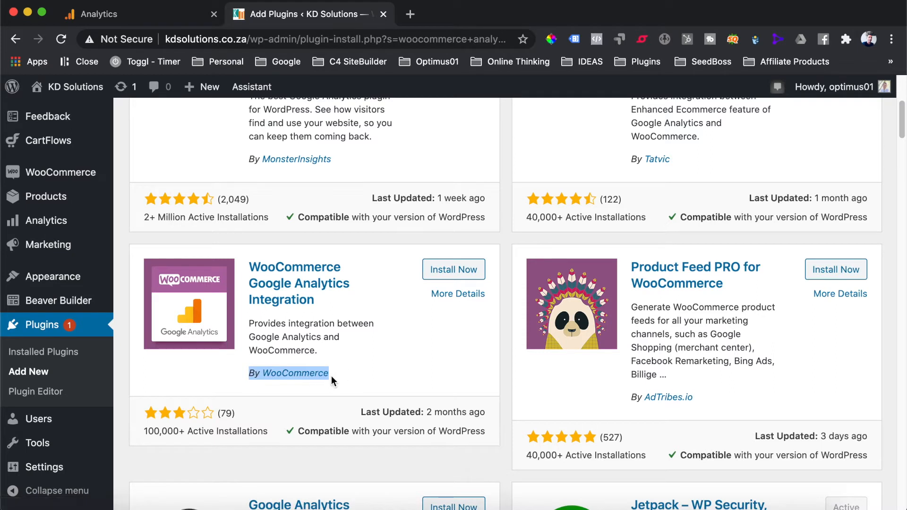
{"action": "scroll", "scroll_direction": "down", "scroll_amount": 3}
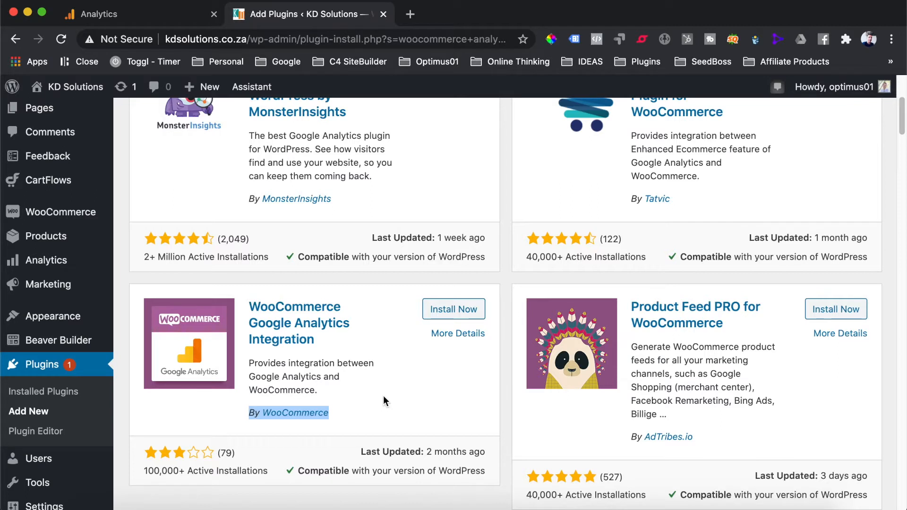
{"action": "scroll", "scroll_direction": "down", "scroll_amount": 3}
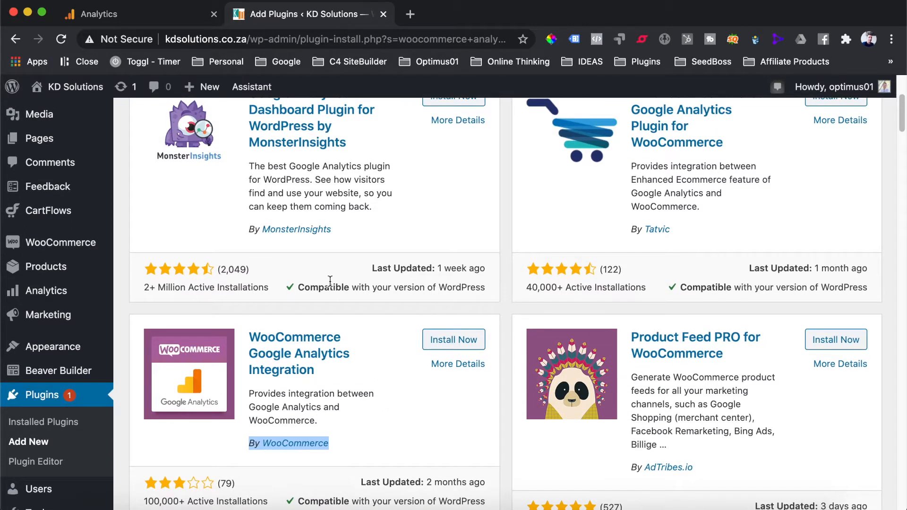
{"action": "mouse_move", "coordinate": [394, 401]}
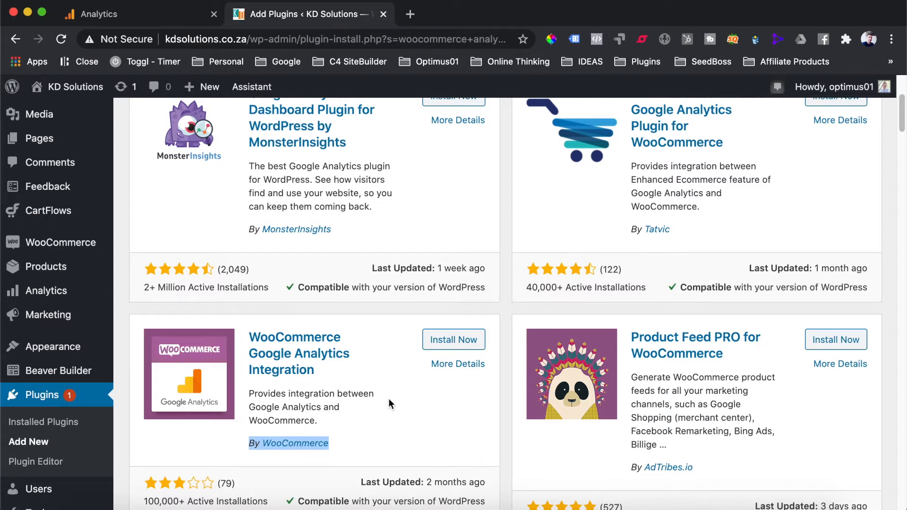
{"action": "mouse_move", "coordinate": [381, 248]}
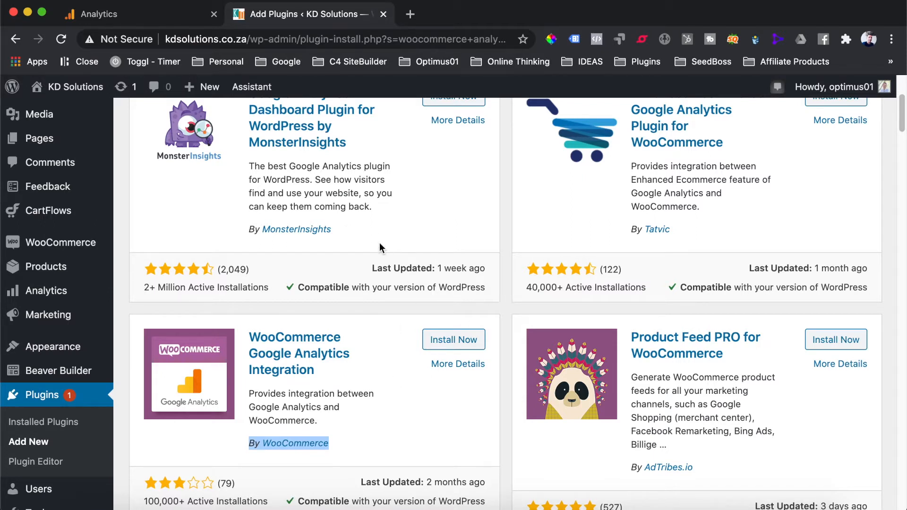
{"action": "mouse_move", "coordinate": [289, 407]}
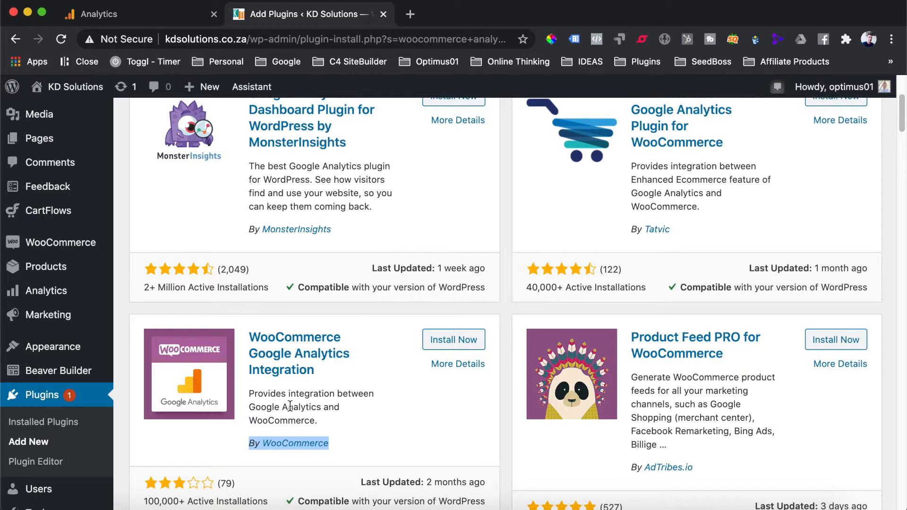
{"action": "mouse_move", "coordinate": [338, 391]}
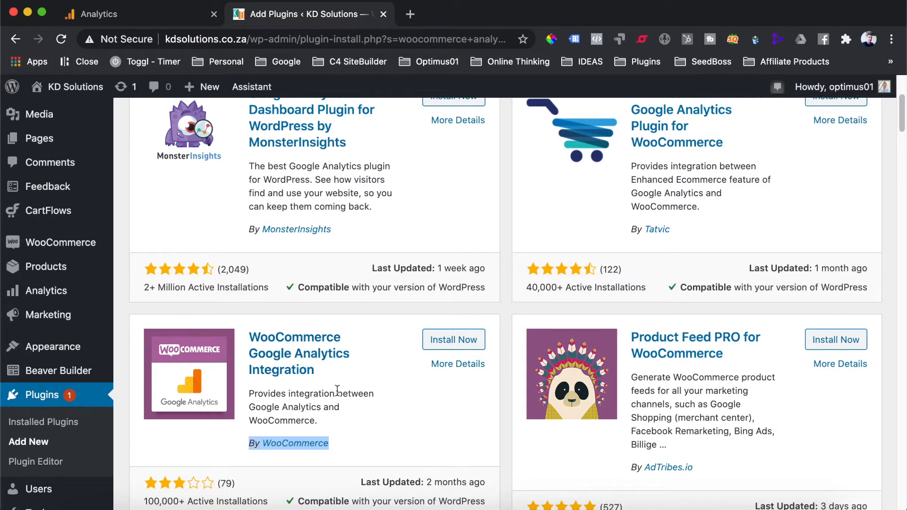
- Install WooCommerce Google Analytics Integration and activate it, bringing up the connect prompt
{"action": "left_click", "coordinate": [454, 340]}
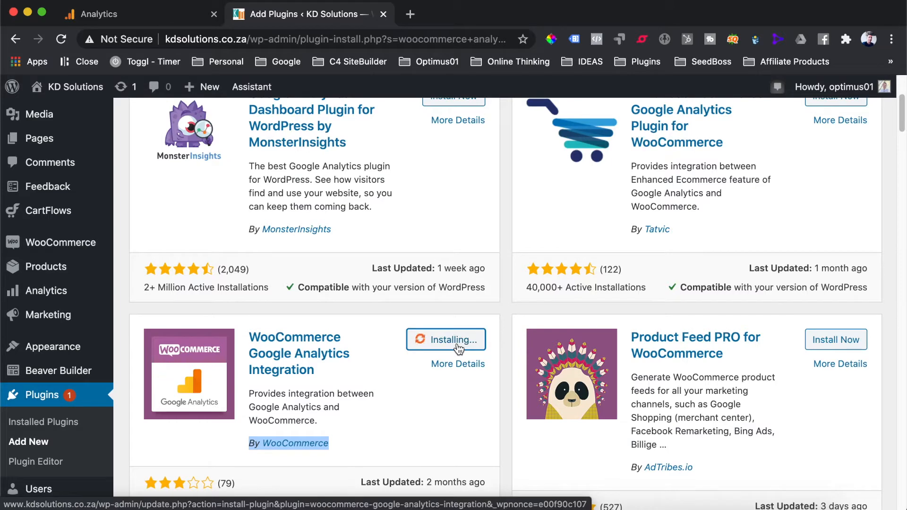
{"action": "scroll", "scroll_direction": "down", "scroll_amount": 3}
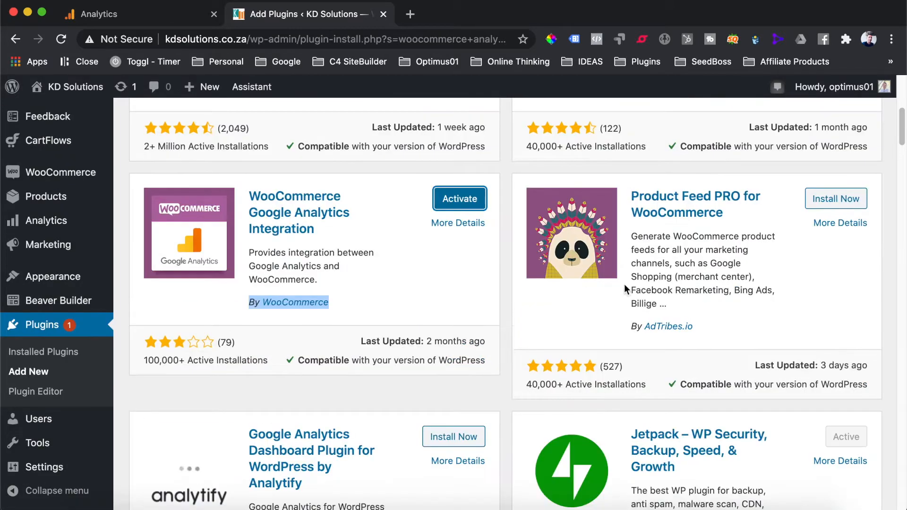
{"action": "left_click", "coordinate": [459, 198]}
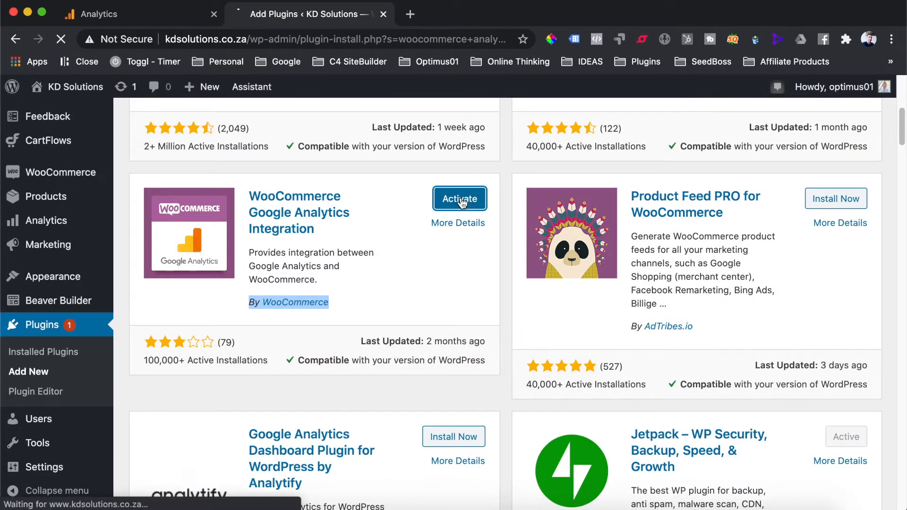
{"action": "left_click", "coordinate": [459, 199]}
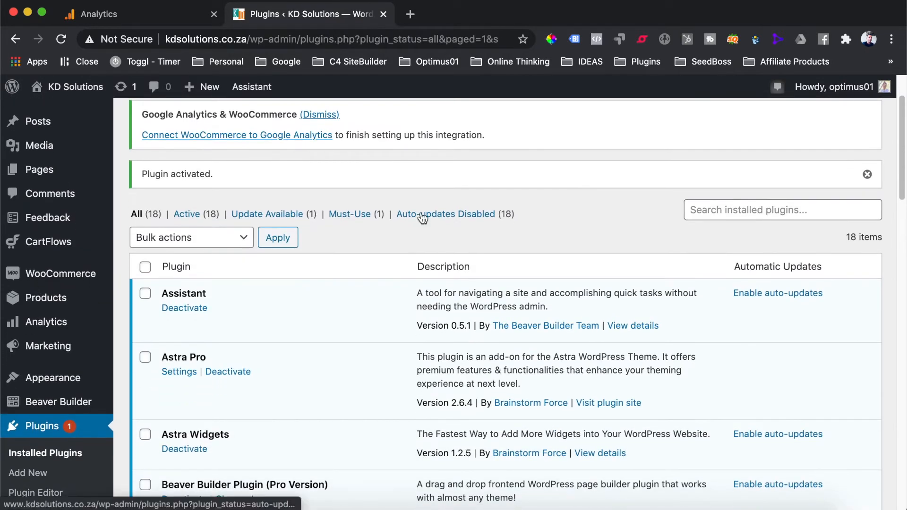
{"action": "scroll", "scroll_direction": "down", "scroll_amount": 3}
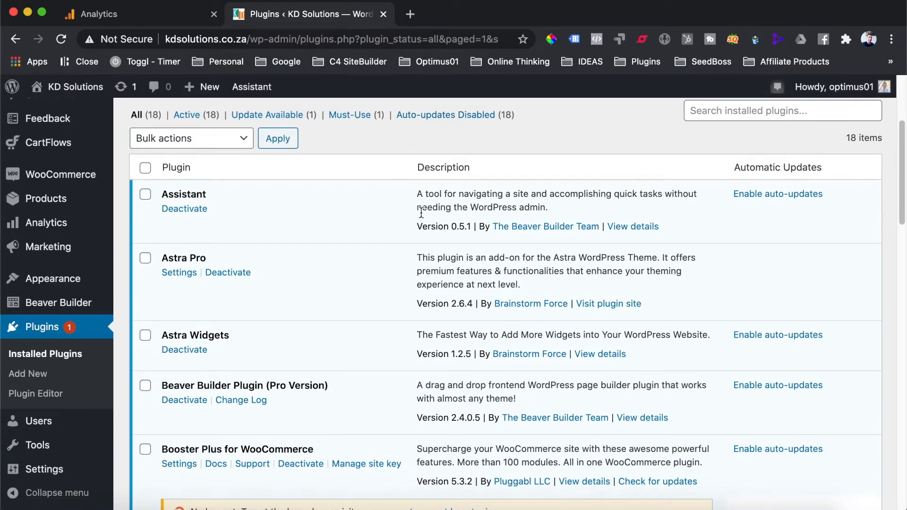
{"action": "scroll", "scroll_direction": "down", "scroll_amount": 3}
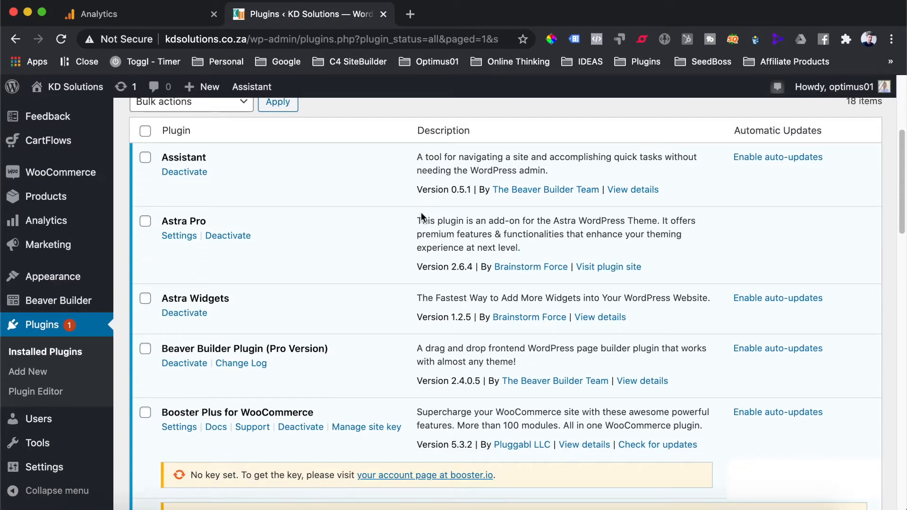
{"action": "mouse_move", "coordinate": [260, 193]}
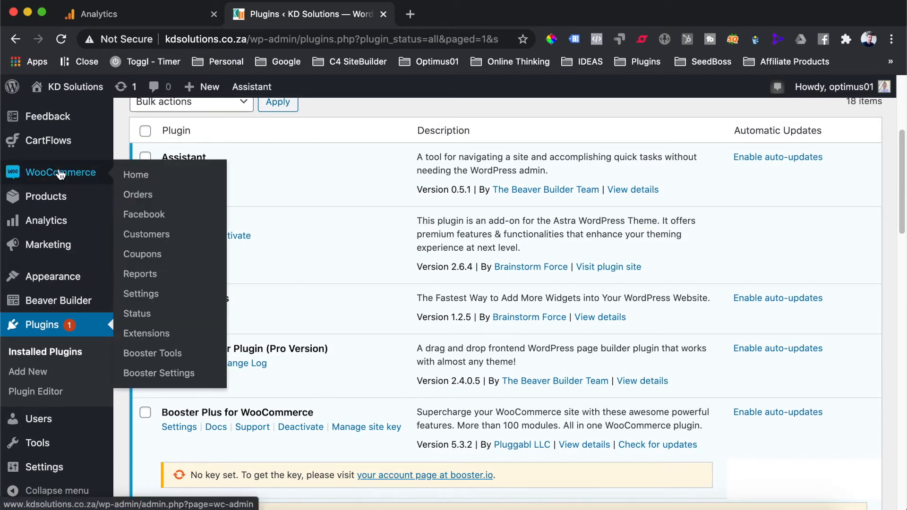
- Go to WooCommerce > Settings > Integration and show the Google Analytics section
{"action": "left_click", "coordinate": [141, 294]}
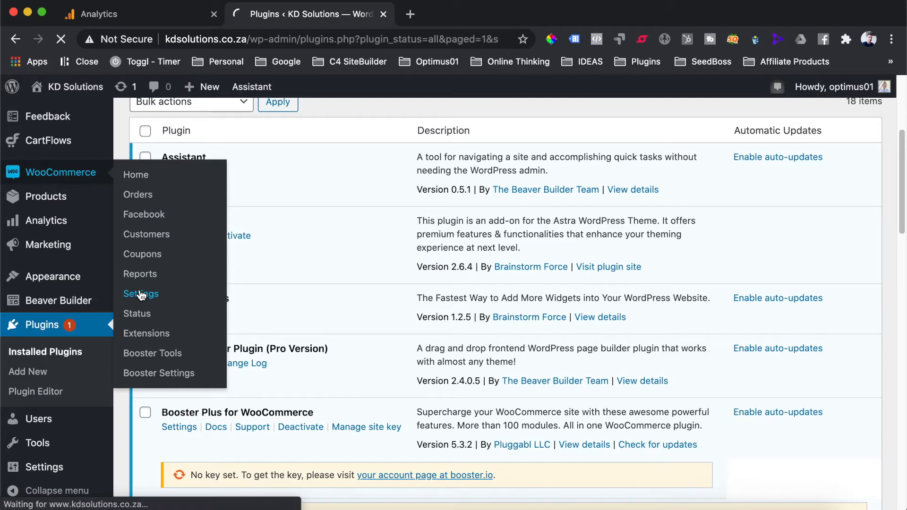
{"action": "left_click", "coordinate": [141, 294]}
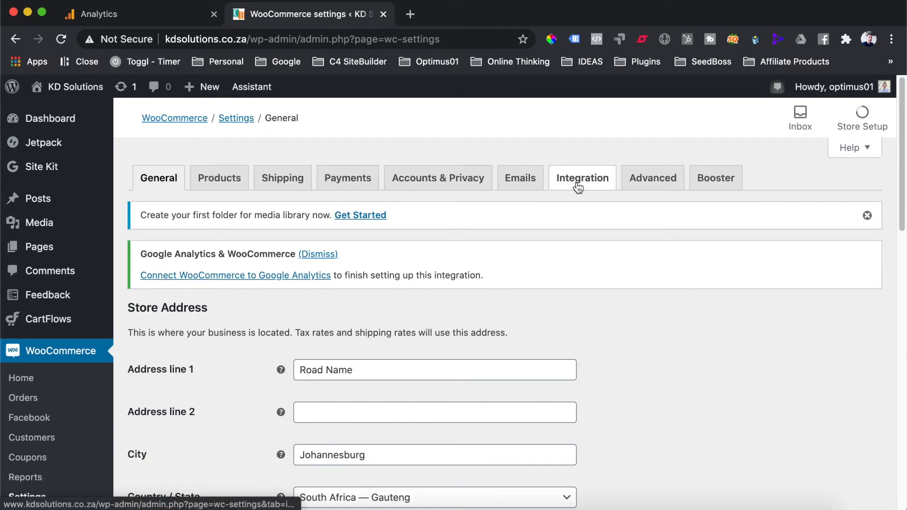
{"action": "left_click", "coordinate": [582, 178]}
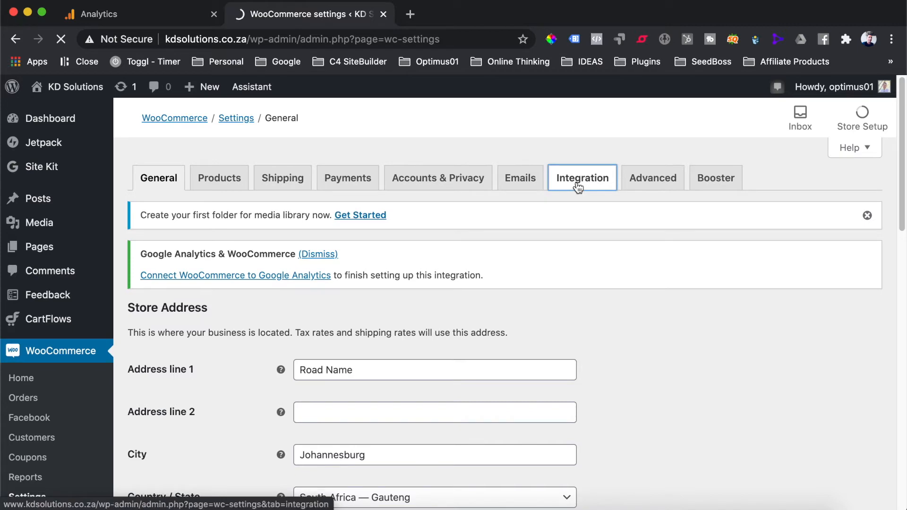
{"action": "left_click", "coordinate": [582, 177]}
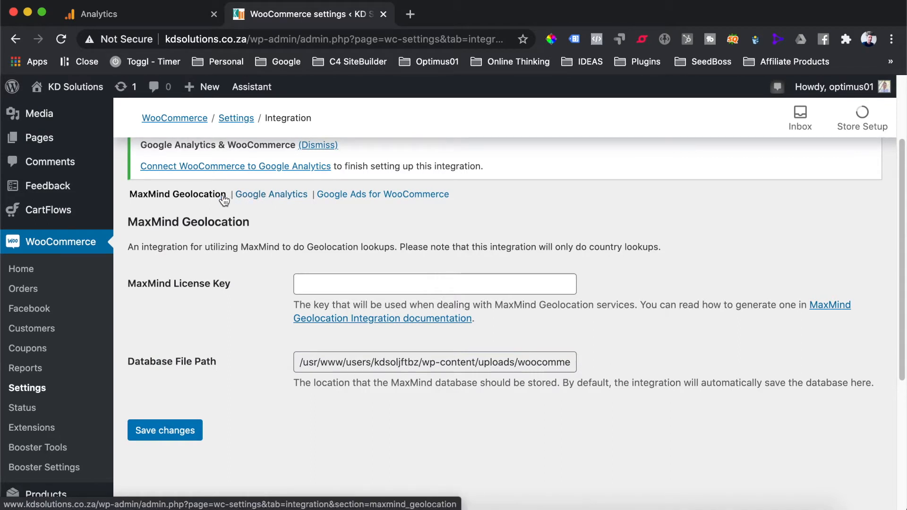
{"action": "left_click", "coordinate": [271, 194]}
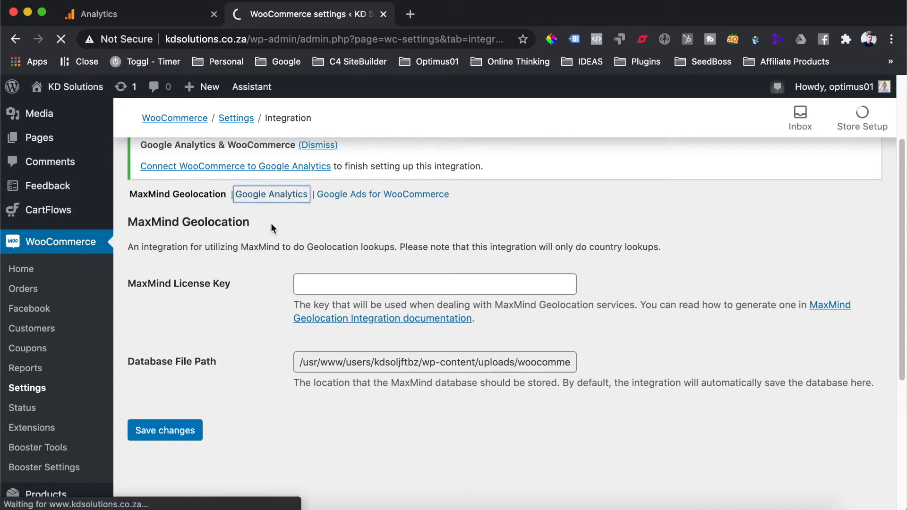
{"action": "left_click", "coordinate": [270, 194]}
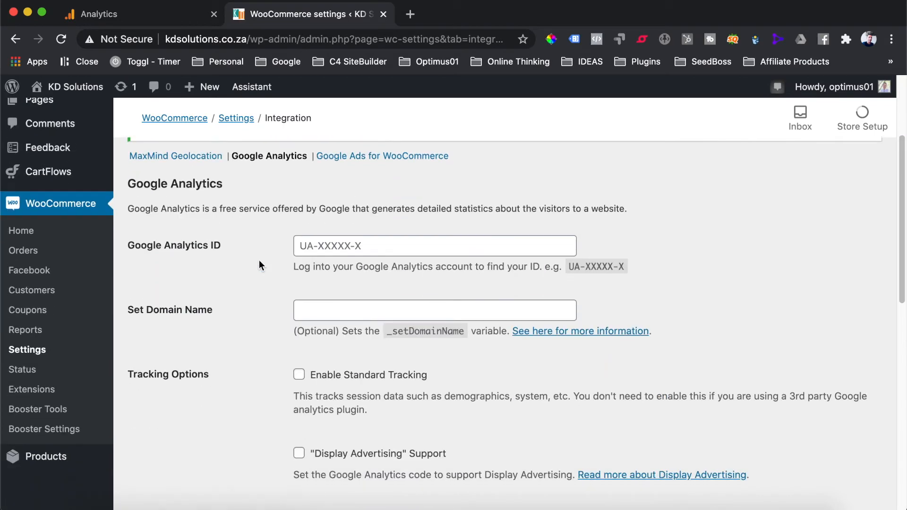
{"action": "scroll", "scroll_direction": "down", "scroll_amount": 3}
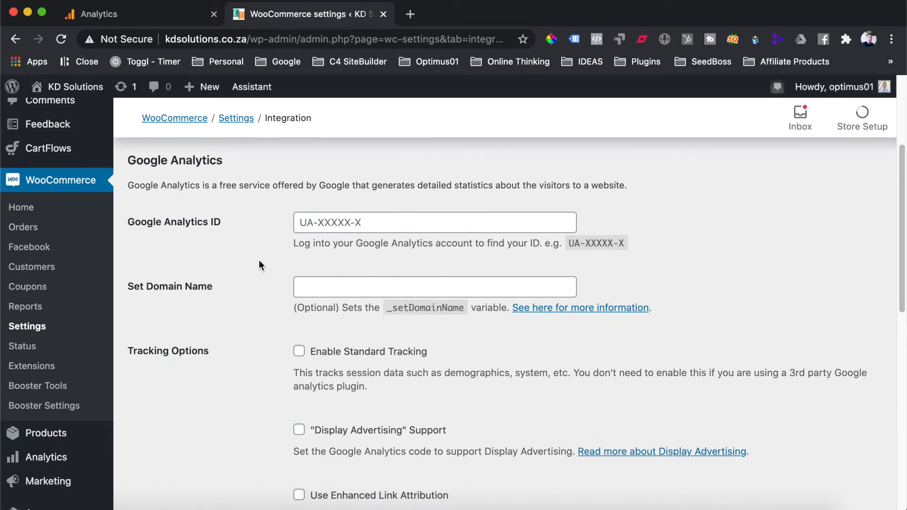
{"action": "mouse_move", "coordinate": [192, 226]}
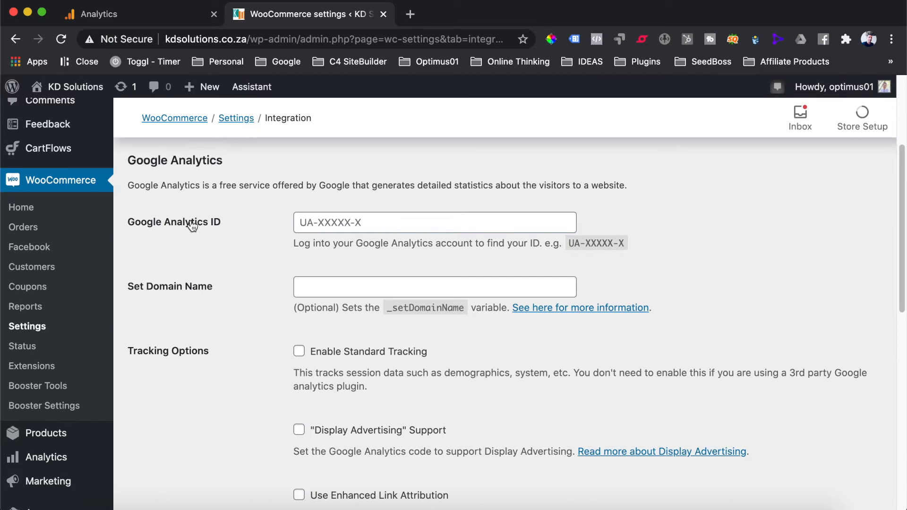
{"action": "mouse_move", "coordinate": [224, 239]}
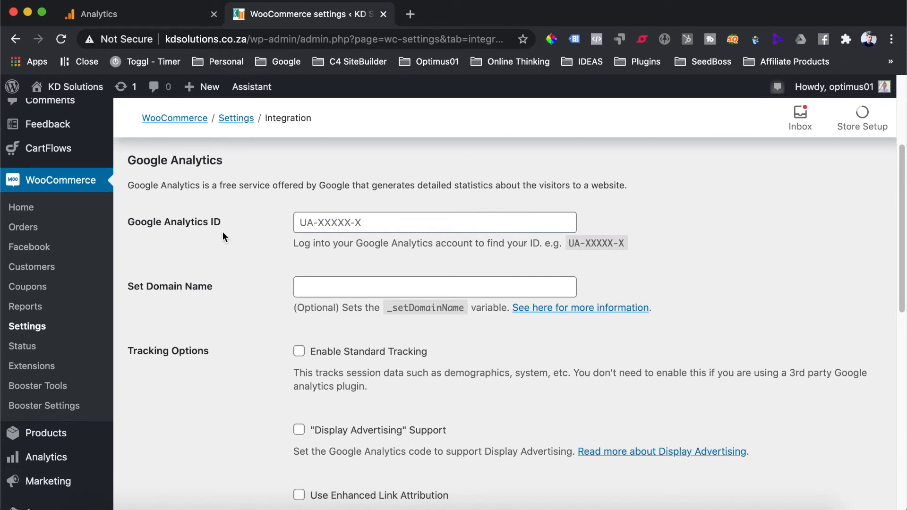
{"action": "mouse_move", "coordinate": [225, 234]}
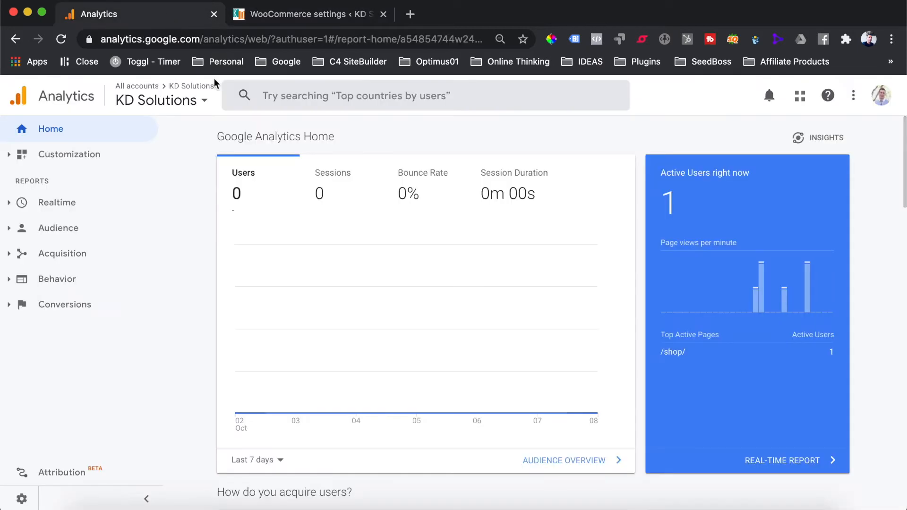
{"action": "mouse_move", "coordinate": [209, 134]}
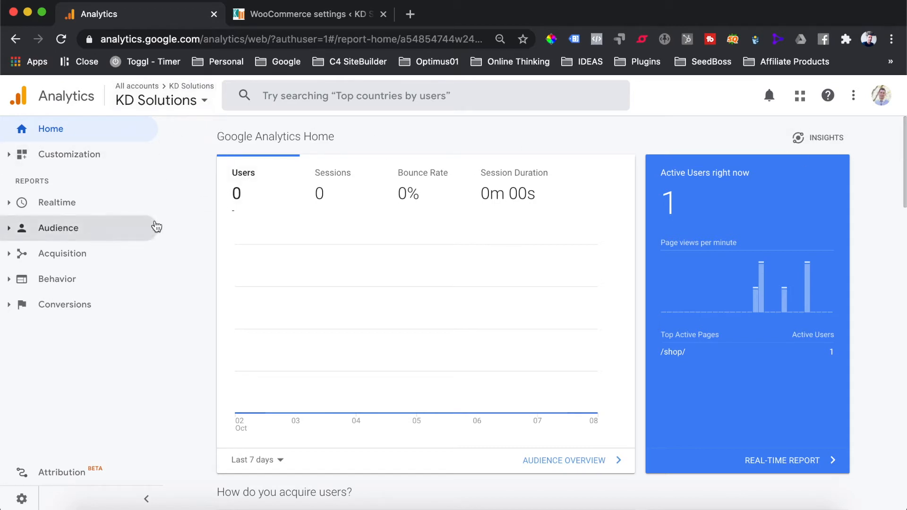
{"action": "mouse_move", "coordinate": [21, 499]}
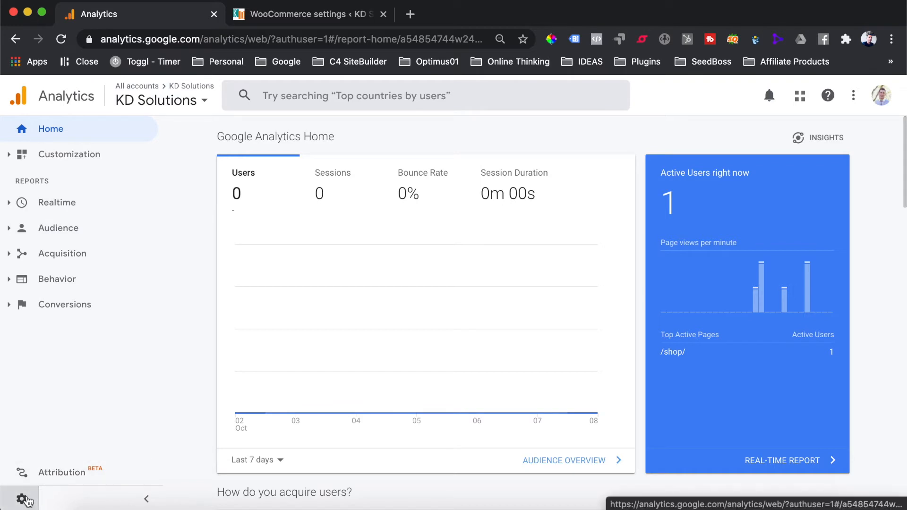
{"action": "mouse_move", "coordinate": [22, 499]}
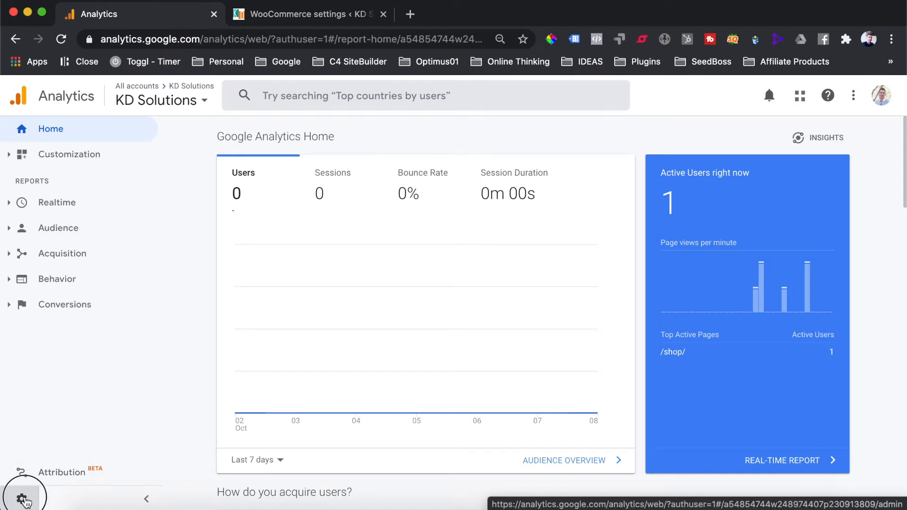
{"action": "left_click", "coordinate": [21, 500]}
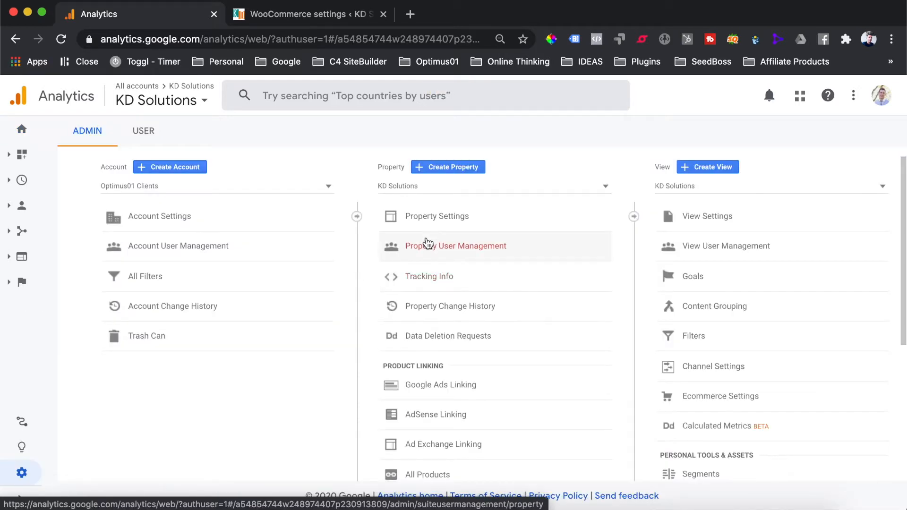
{"action": "mouse_move", "coordinate": [437, 216]}
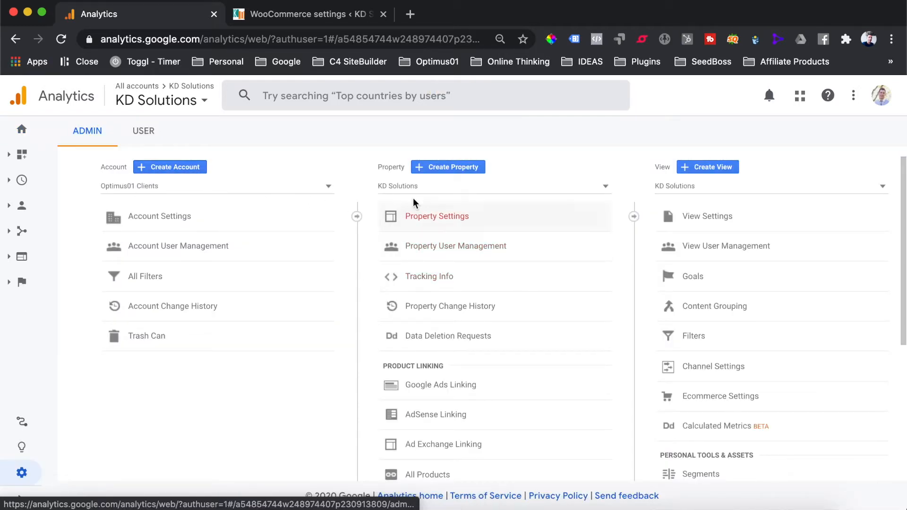
{"action": "left_click", "coordinate": [437, 216]}
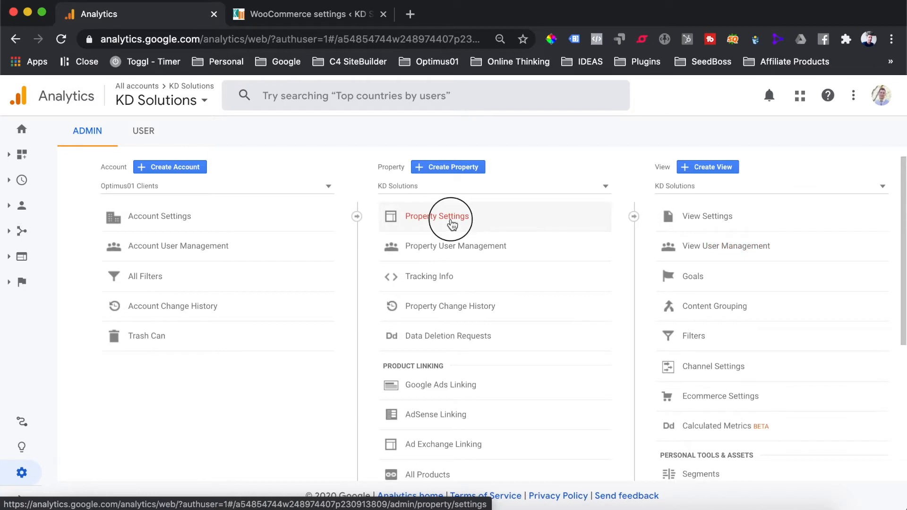
{"action": "left_click", "coordinate": [437, 216]}
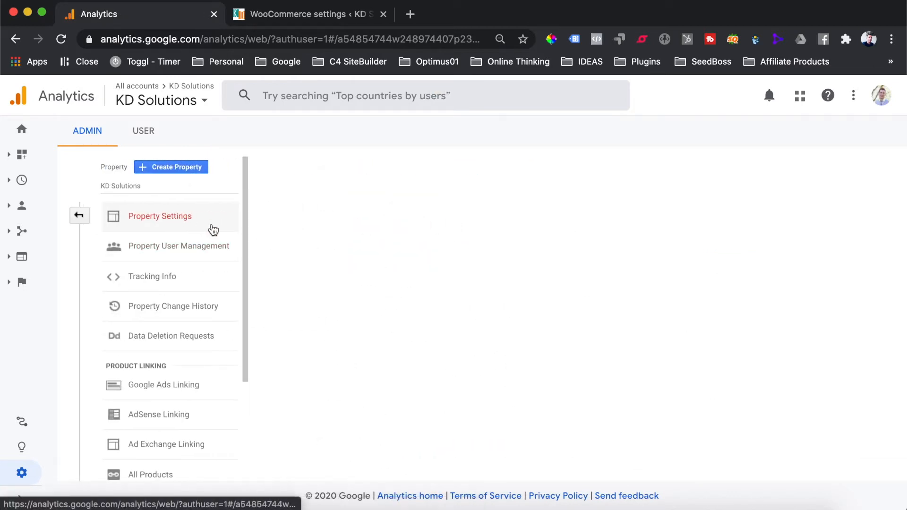
{"action": "left_click", "coordinate": [160, 216]}
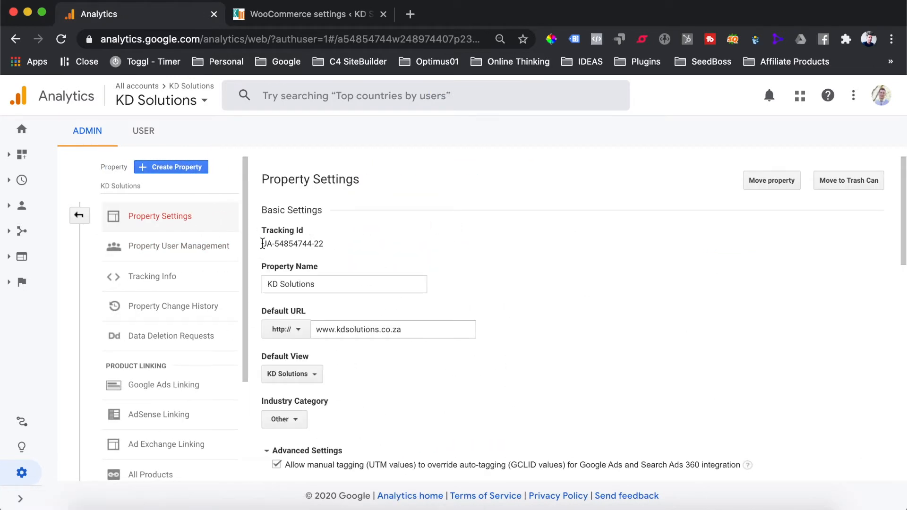
{"action": "double_click", "coordinate": [292, 244]}
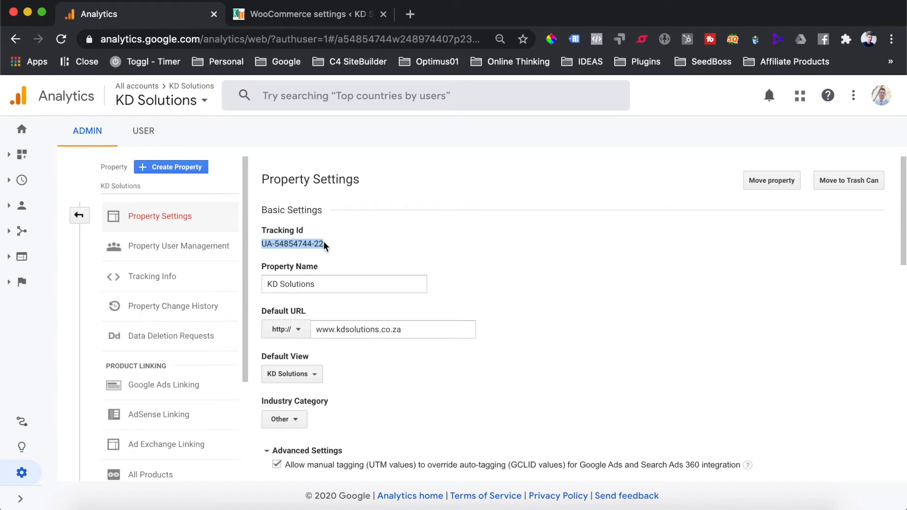
{"action": "mouse_move", "coordinate": [152, 277]}
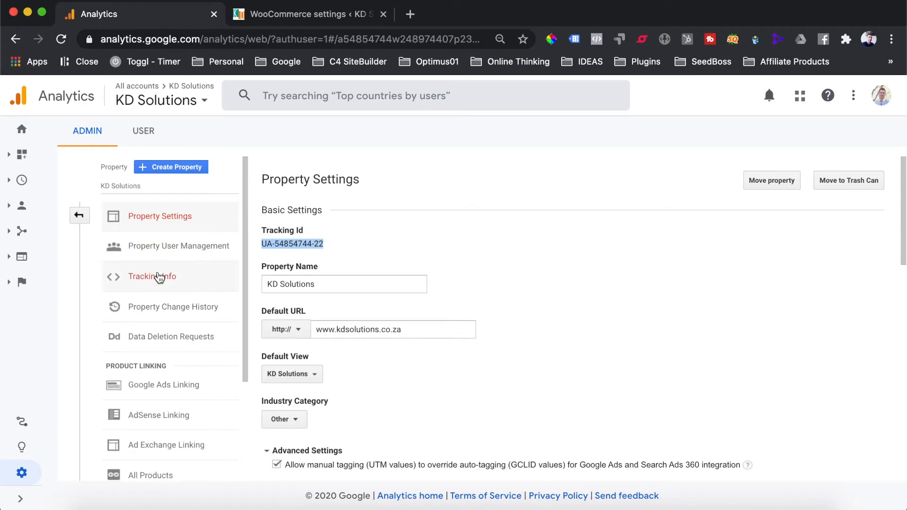
{"action": "left_click", "coordinate": [152, 276]}
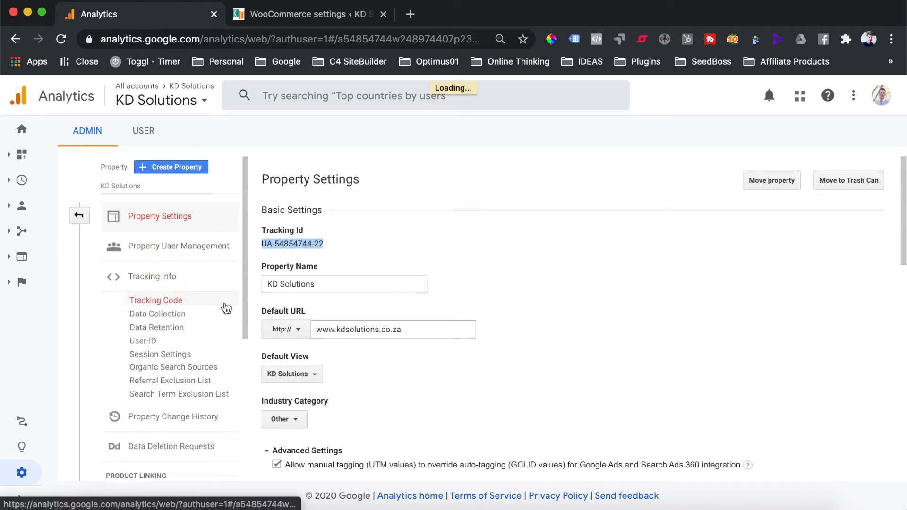
{"action": "left_click", "coordinate": [156, 300]}
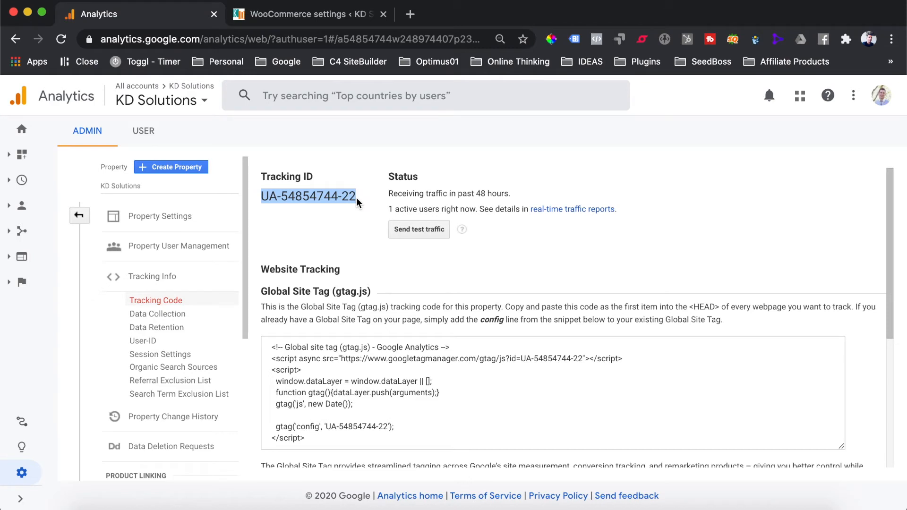
{"action": "mouse_move", "coordinate": [328, 29]}
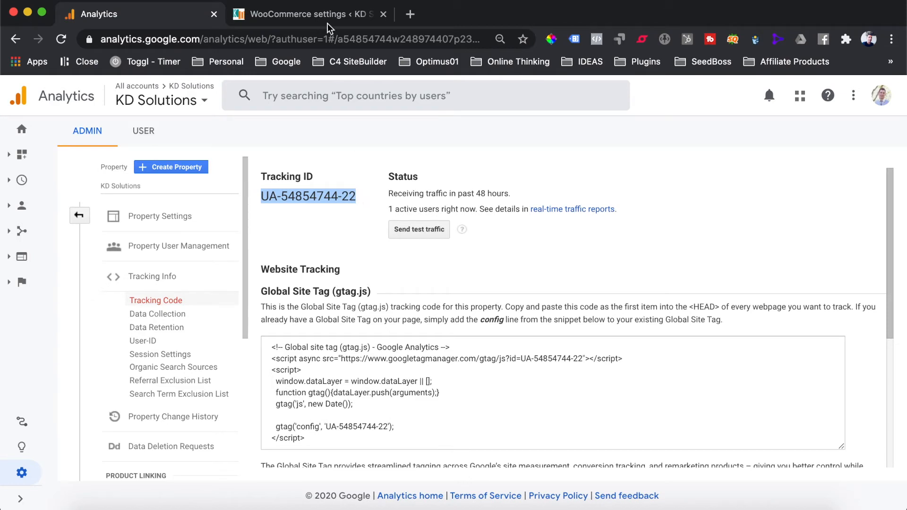
{"action": "left_click", "coordinate": [304, 14]}
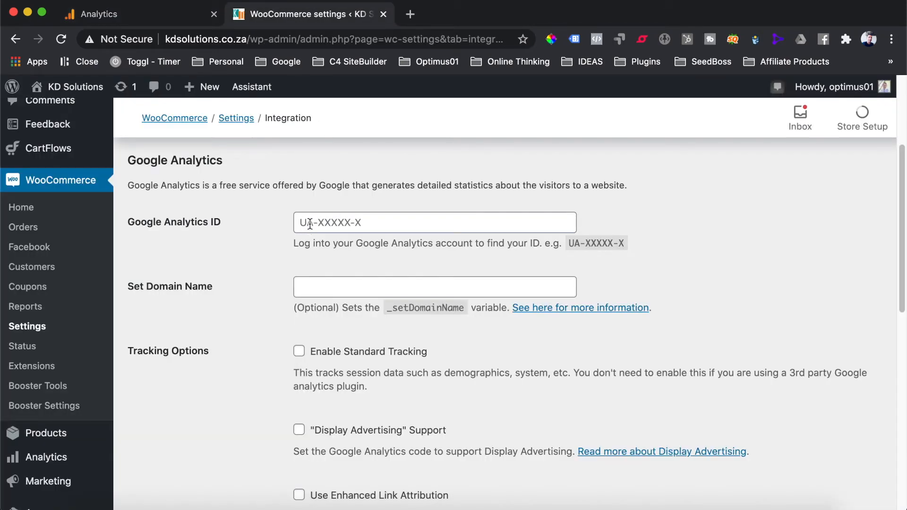
{"action": "type", "text": "UA-54854744-22"}
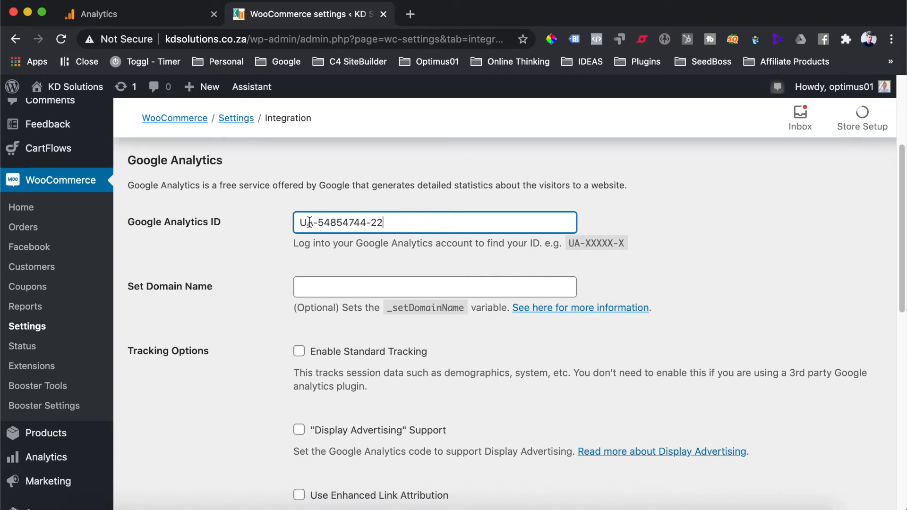
{"action": "scroll", "scroll_direction": "down", "scroll_amount": 3}
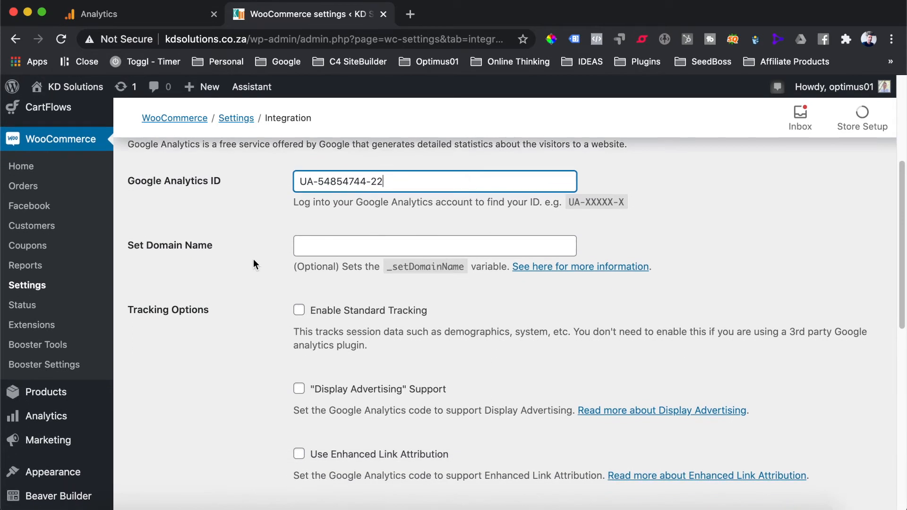
{"action": "scroll", "scroll_direction": "down", "scroll_amount": 3}
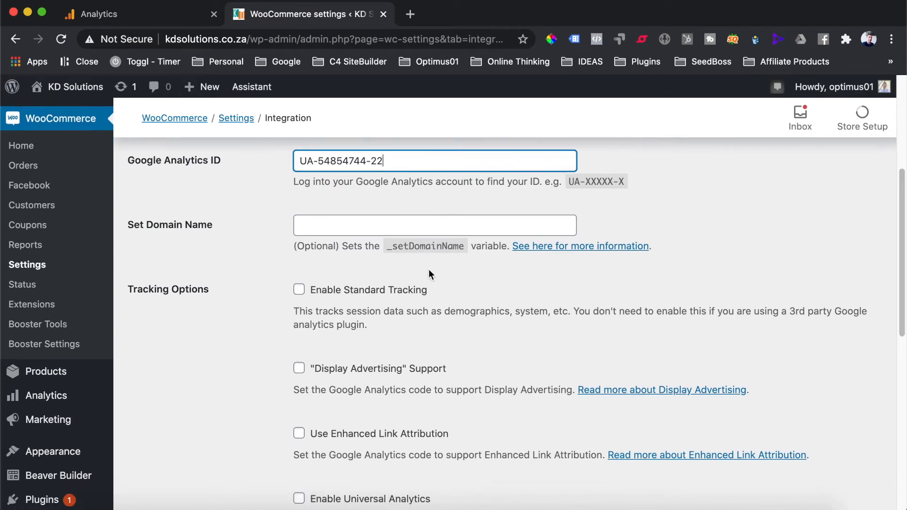
{"action": "scroll", "scroll_direction": "down", "scroll_amount": 3}
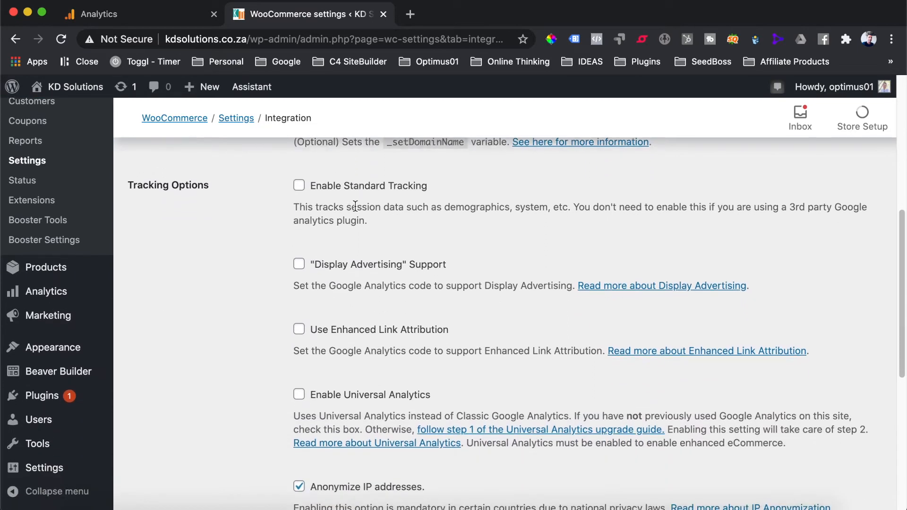
{"action": "scroll", "scroll_direction": "down", "scroll_amount": 3}
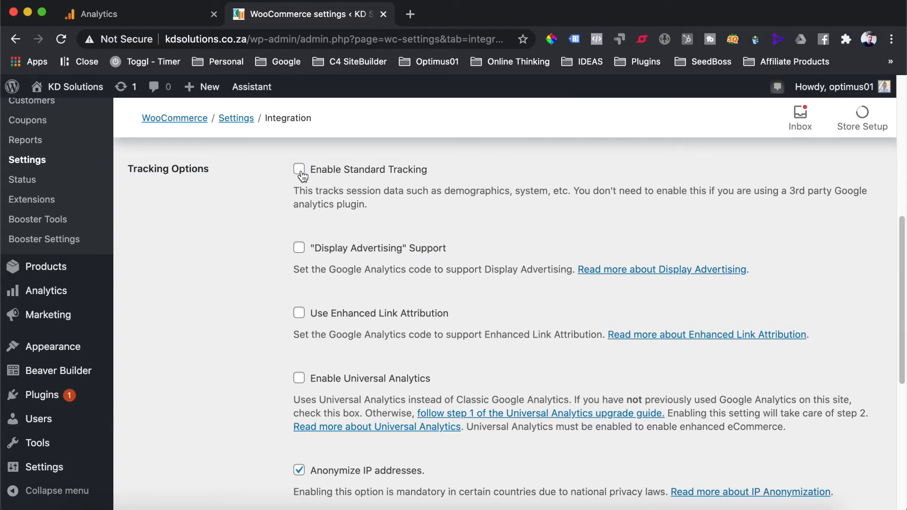
{"action": "mouse_move", "coordinate": [273, 212]}
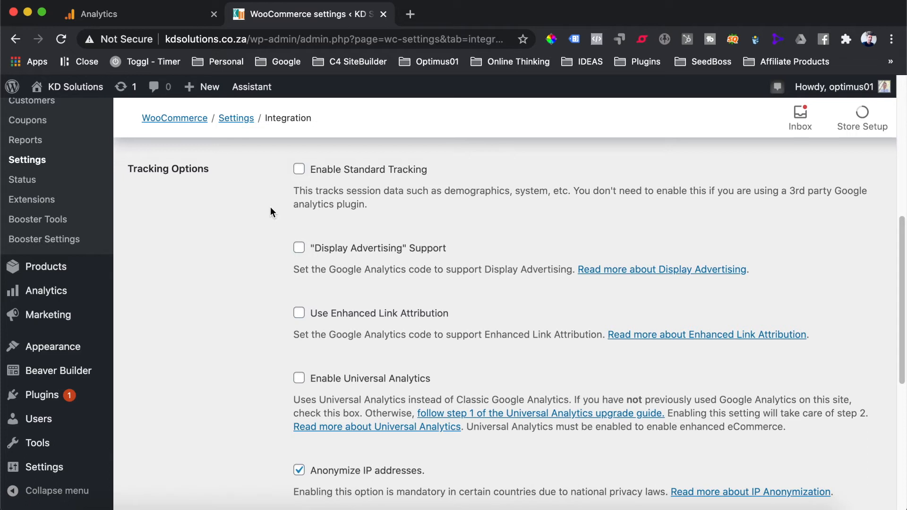
{"action": "mouse_move", "coordinate": [299, 172]}
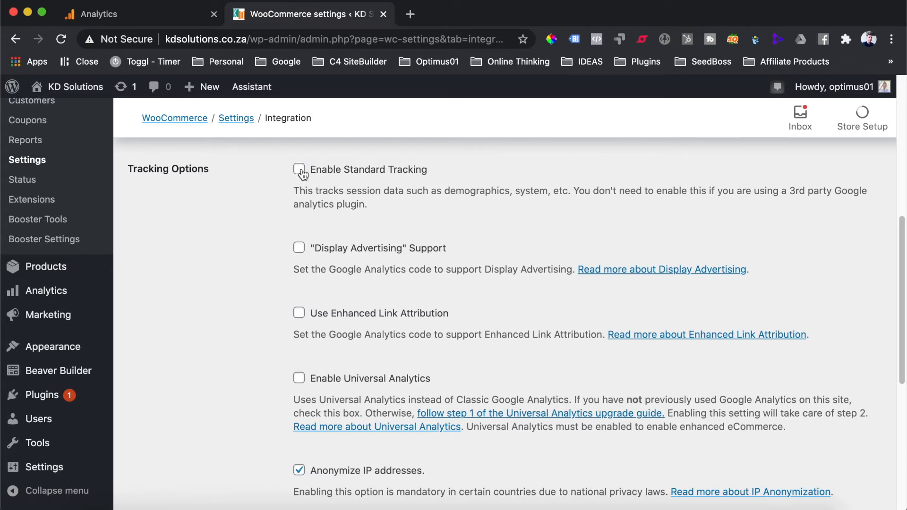
{"action": "mouse_move", "coordinate": [371, 227]}
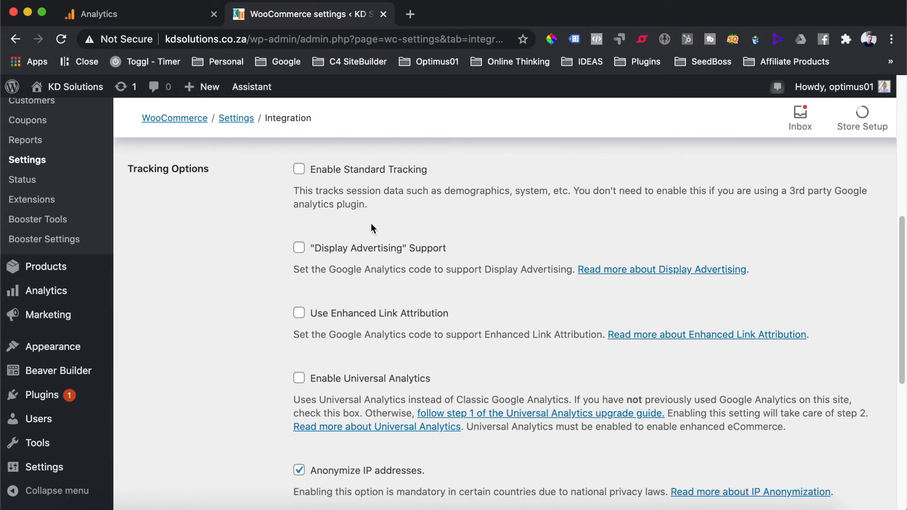
{"action": "scroll", "scroll_direction": "down", "scroll_amount": 3}
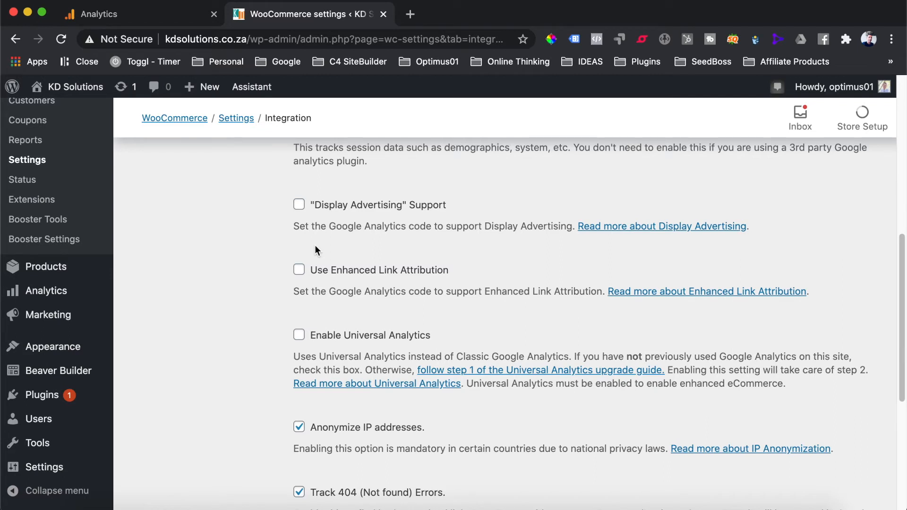
{"action": "mouse_move", "coordinate": [307, 214]}
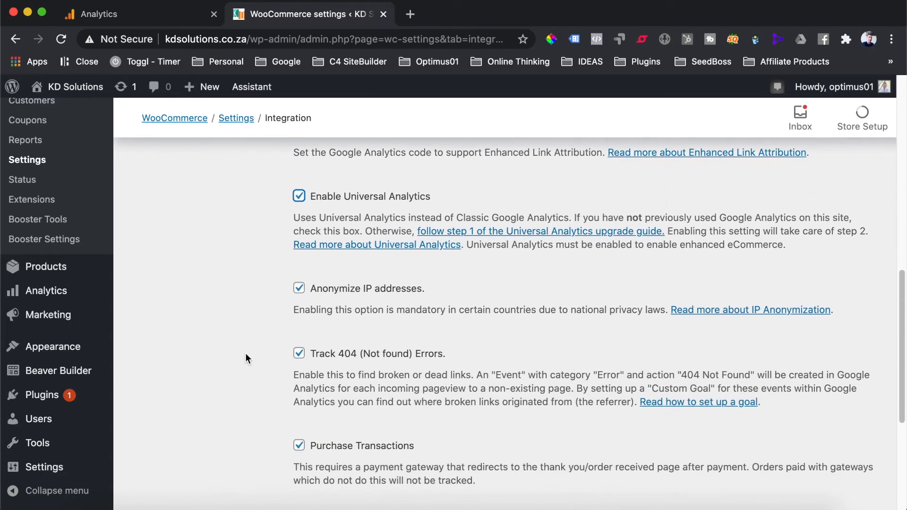
{"action": "scroll", "scroll_direction": "down", "scroll_amount": 3}
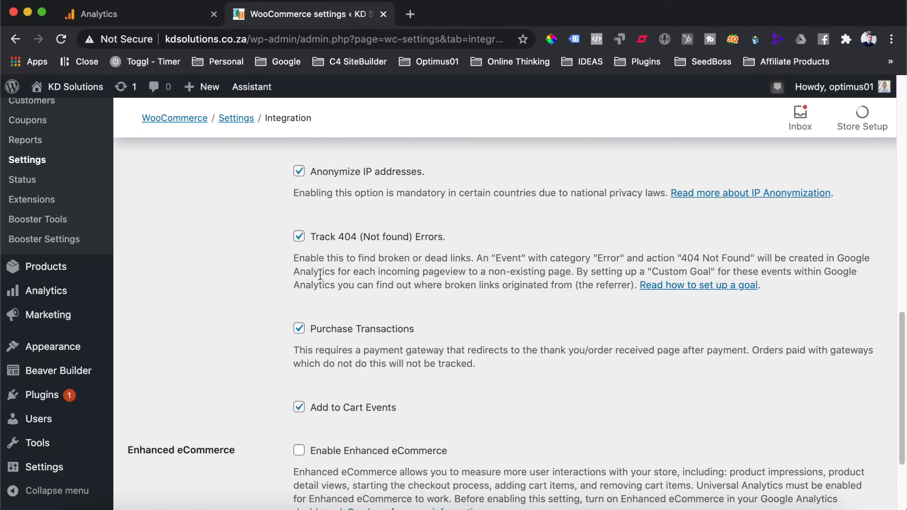
{"action": "scroll", "scroll_direction": "down", "scroll_amount": 3}
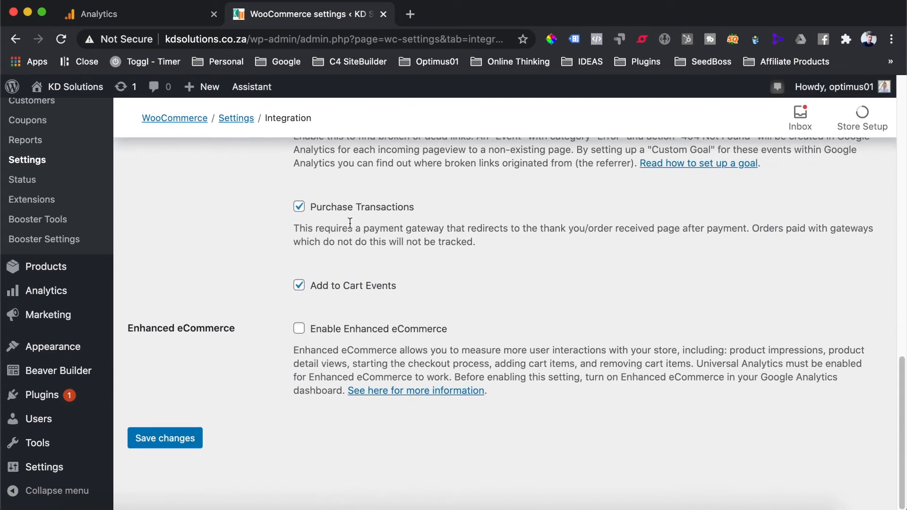
{"action": "scroll", "scroll_direction": "down", "scroll_amount": 3}
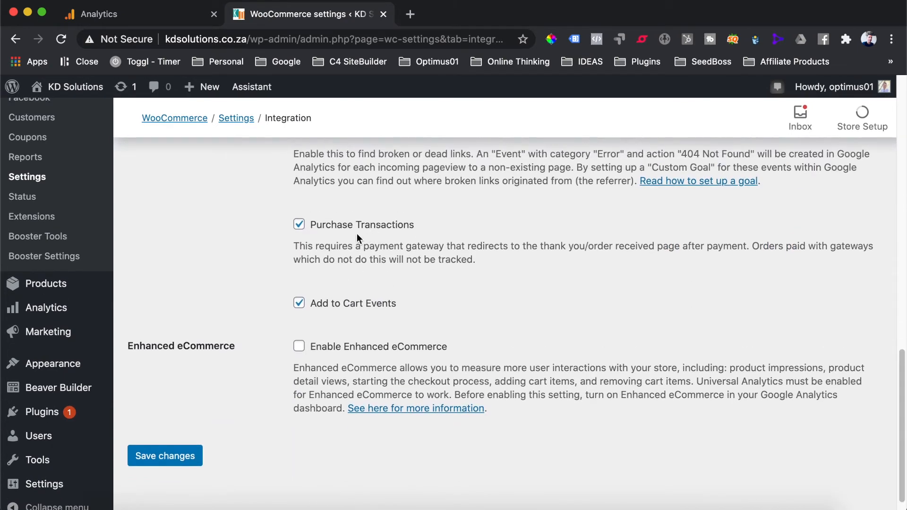
{"action": "mouse_move", "coordinate": [322, 307]}
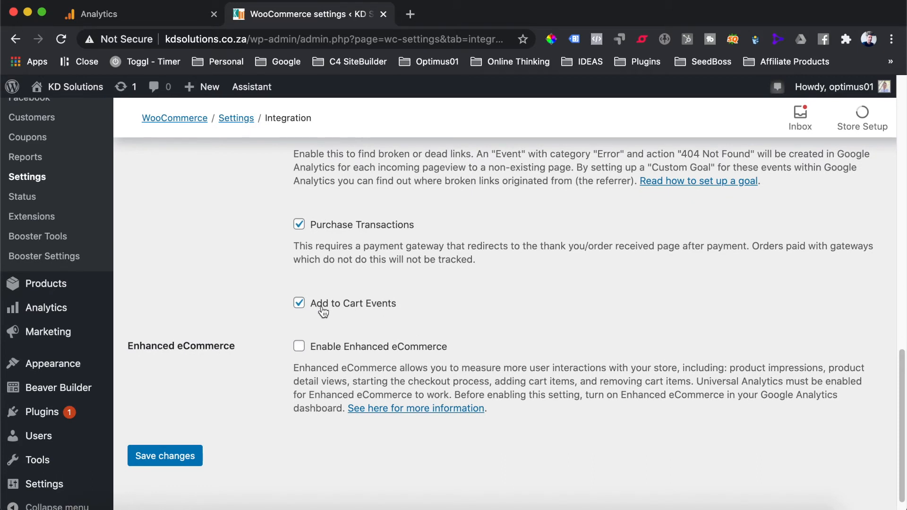
{"action": "mouse_move", "coordinate": [299, 346]}
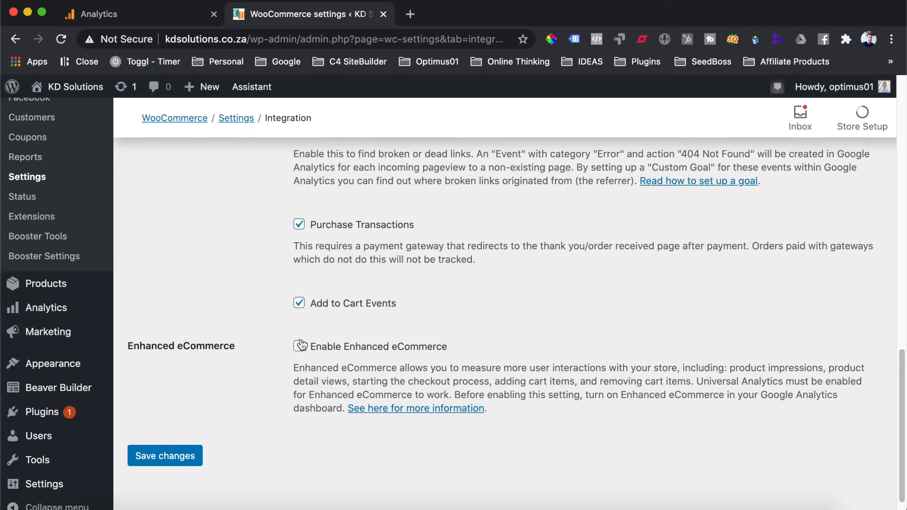
- Tick Enable Enhanced eCommerce and review its cart, impression, click, detail and checkout events
{"action": "left_click", "coordinate": [299, 347]}
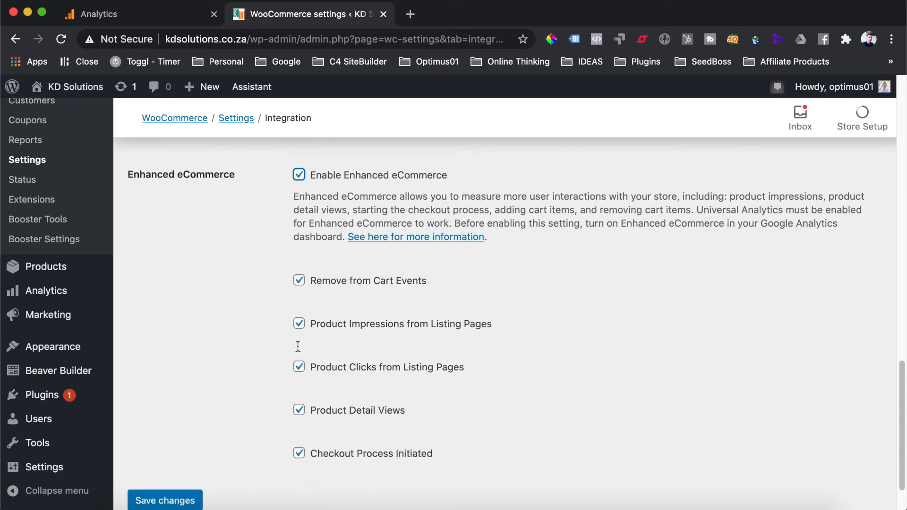
{"action": "scroll", "scroll_direction": "down", "scroll_amount": 3}
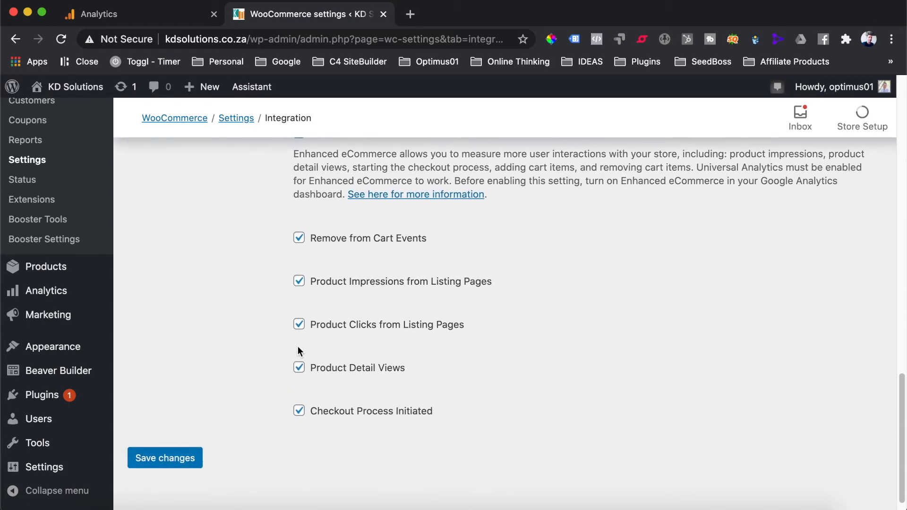
{"action": "mouse_move", "coordinate": [392, 246]}
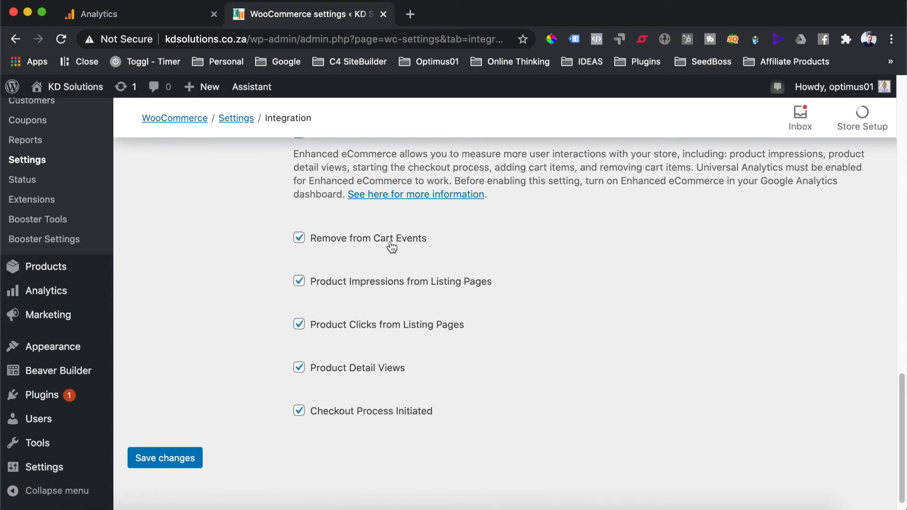
{"action": "mouse_move", "coordinate": [364, 407]}
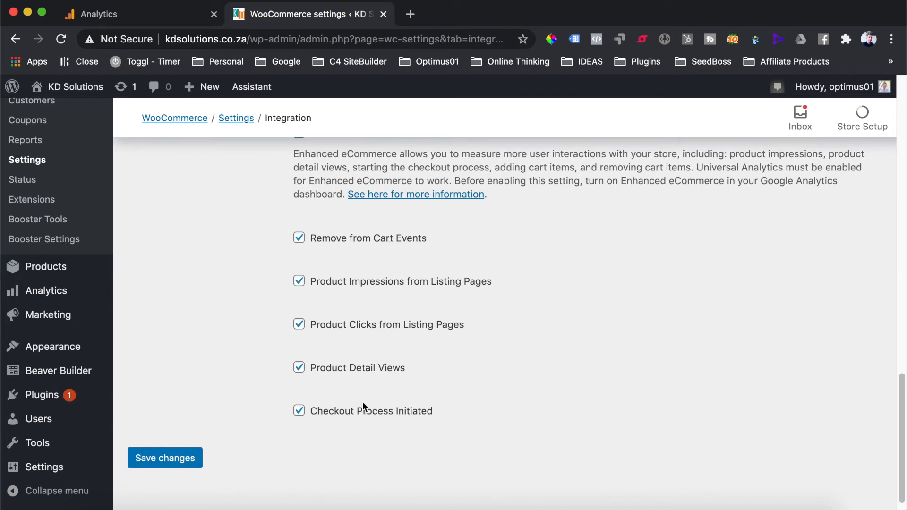
{"action": "mouse_move", "coordinate": [425, 418]}
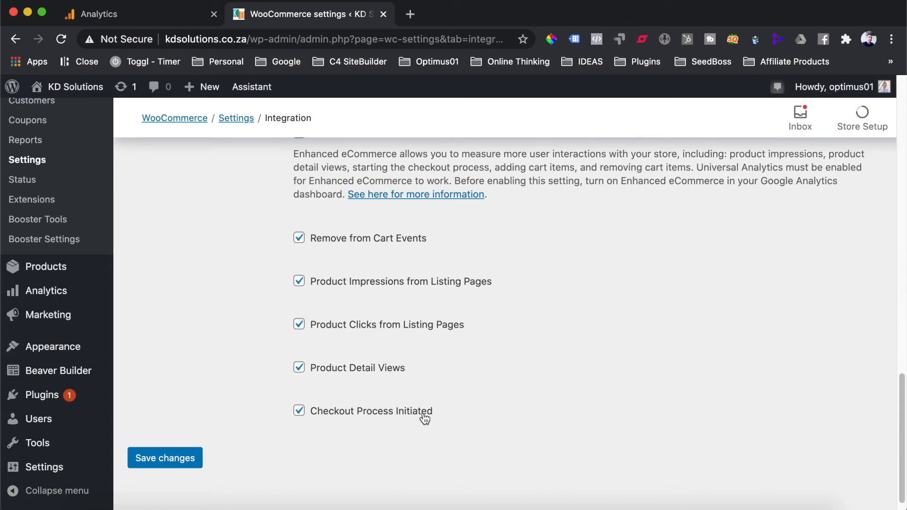
{"action": "mouse_move", "coordinate": [366, 335]}
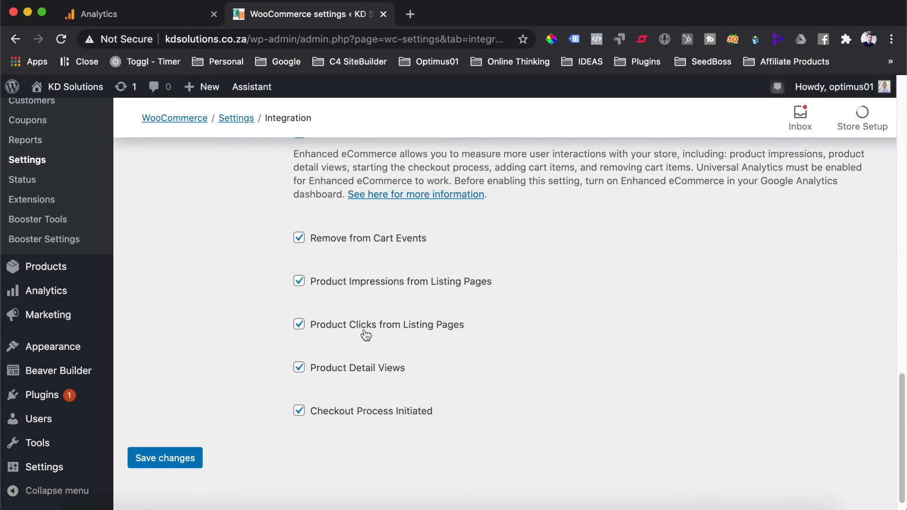
{"action": "mouse_move", "coordinate": [342, 348]}
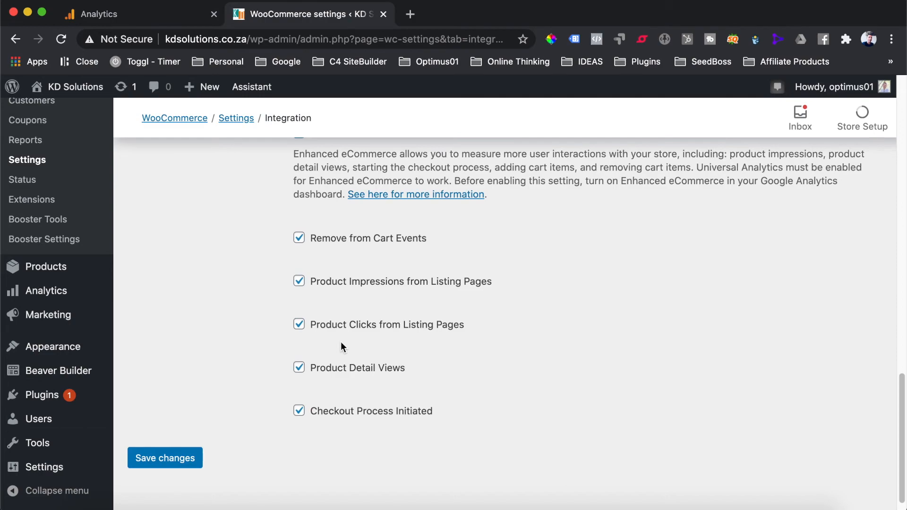
{"action": "scroll", "scroll_direction": "up", "scroll_amount": 3}
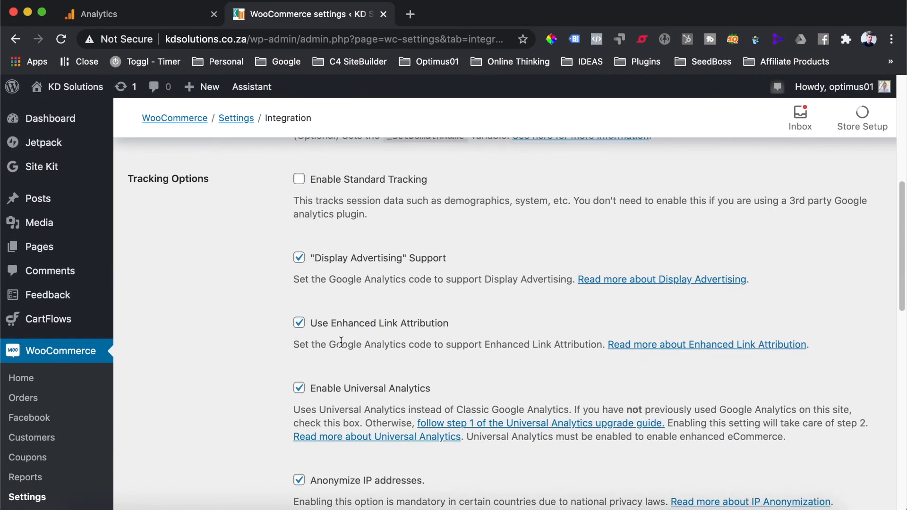
{"action": "scroll", "scroll_direction": "down", "scroll_amount": 3}
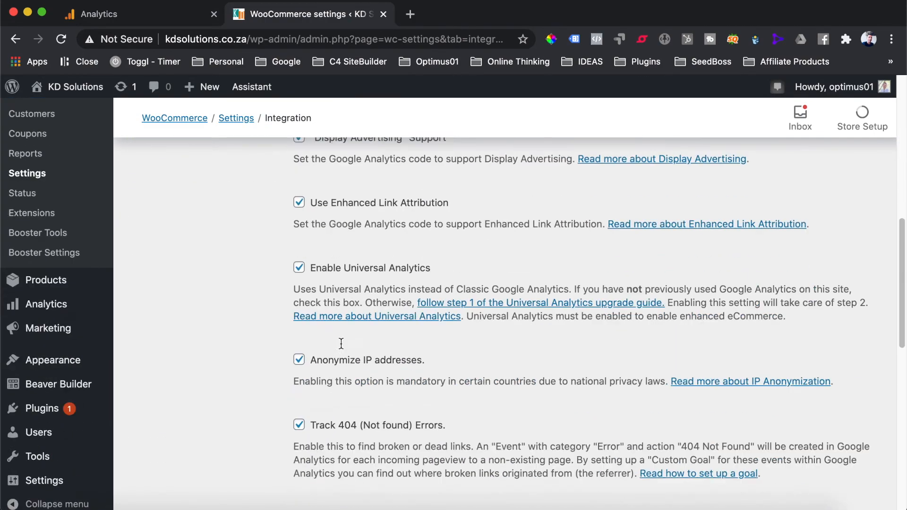
- Save the Google Analytics integration settings and return to the Analytics tracking code tab
{"action": "left_click", "coordinate": [165, 439]}
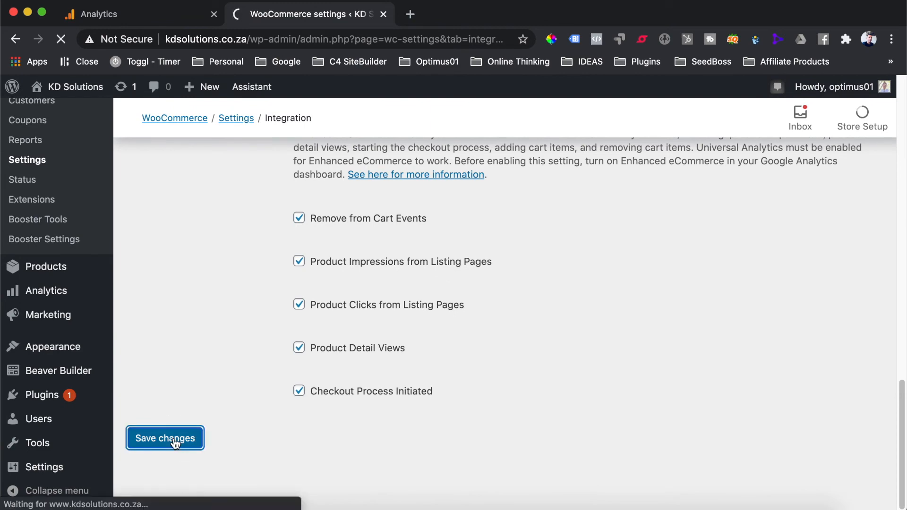
{"action": "left_click", "coordinate": [165, 438]}
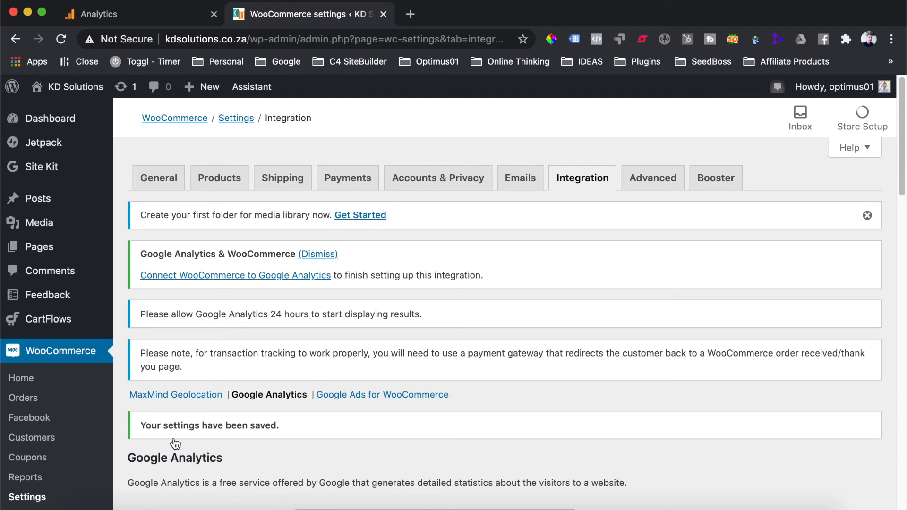
{"action": "mouse_move", "coordinate": [146, 311]}
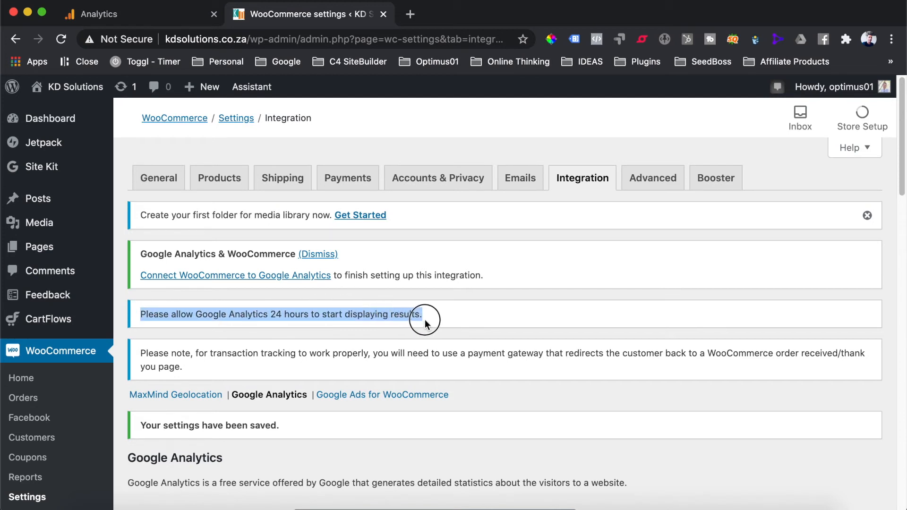
{"action": "mouse_move", "coordinate": [425, 323]}
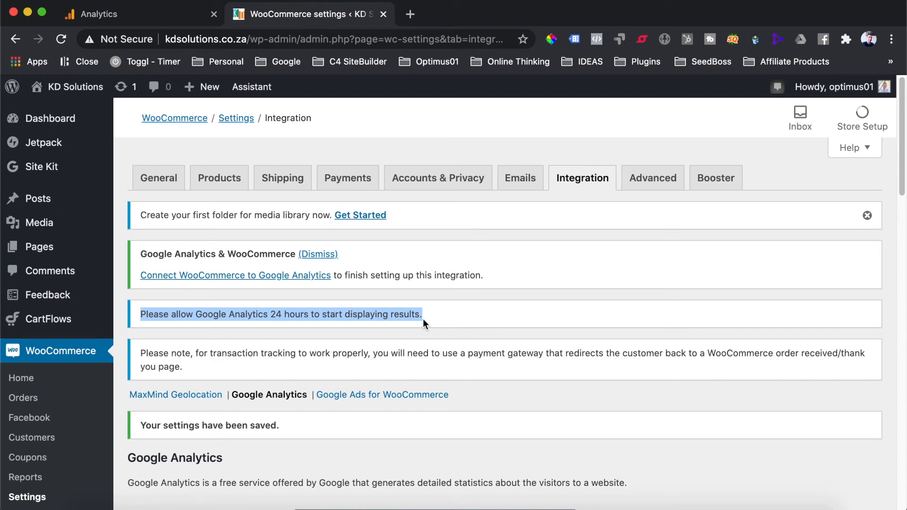
{"action": "mouse_move", "coordinate": [219, 103]}
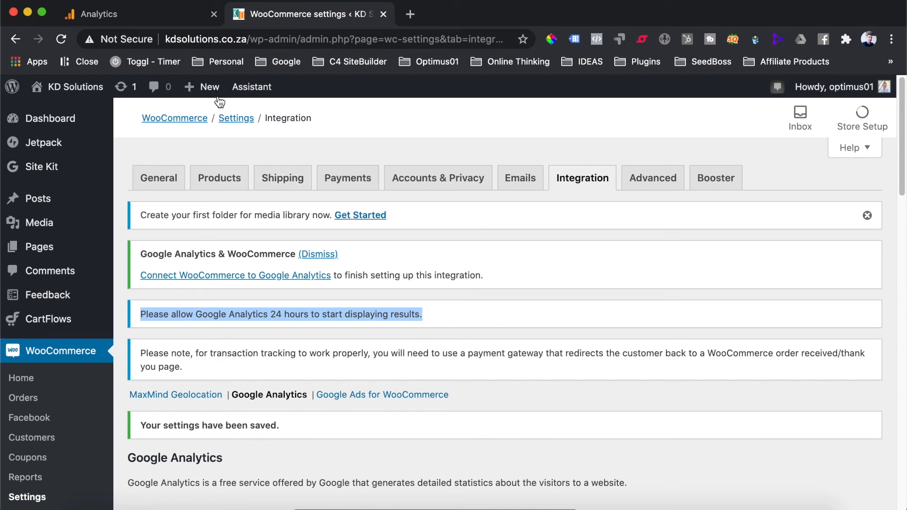
{"action": "left_click", "coordinate": [139, 13]}
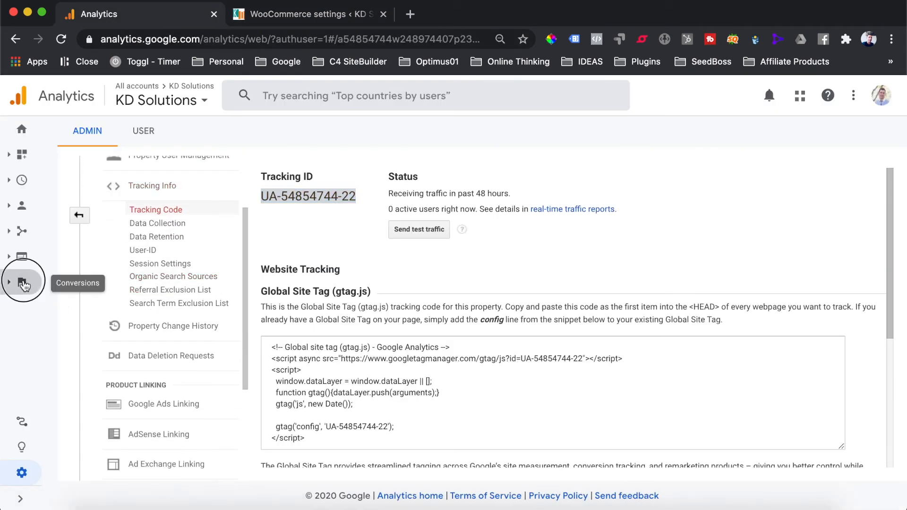
- Expand Conversions > Ecommerce in the Analytics sidebar to list the Overview and performance reports
{"action": "left_click", "coordinate": [22, 284]}
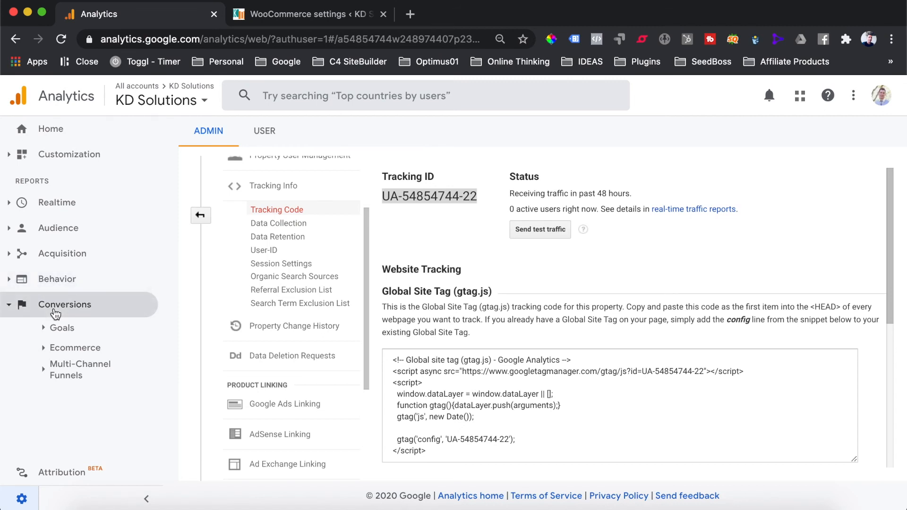
{"action": "mouse_move", "coordinate": [164, 100]}
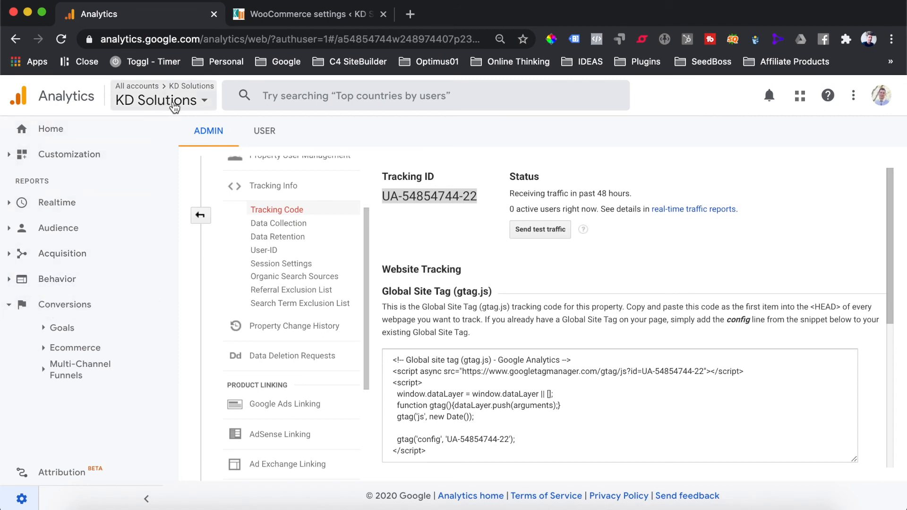
{"action": "mouse_move", "coordinate": [65, 305]}
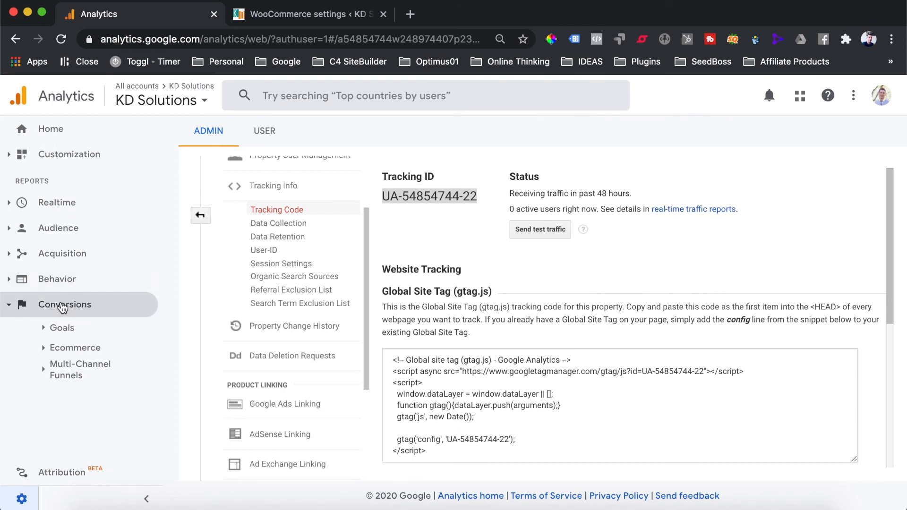
{"action": "mouse_move", "coordinate": [63, 348]}
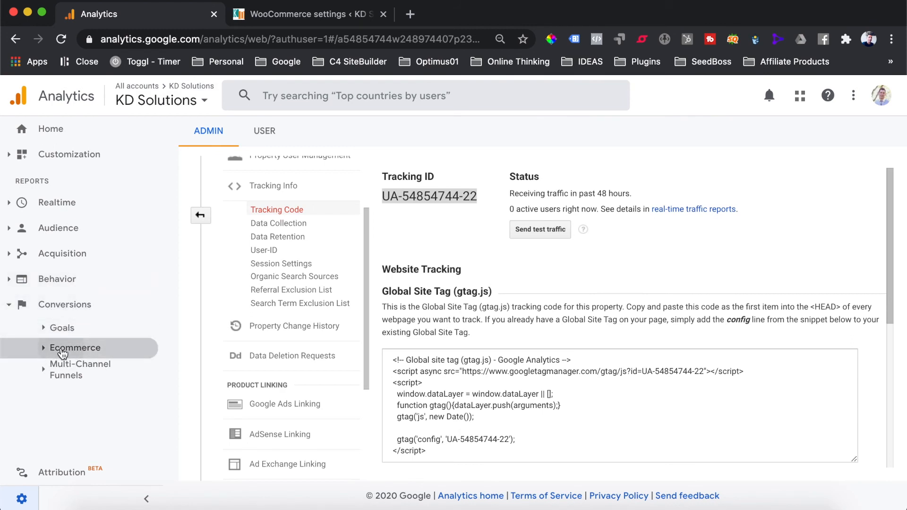
{"action": "left_click", "coordinate": [75, 347]}
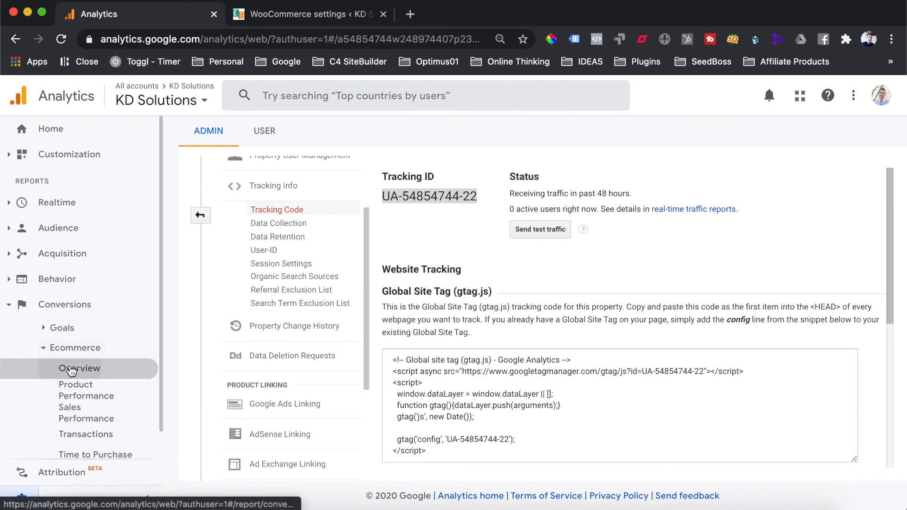
- View the GA Ecommerce Overview and Transactions reports, noting ecommerce tracking isn't set up
{"action": "left_click", "coordinate": [80, 368]}
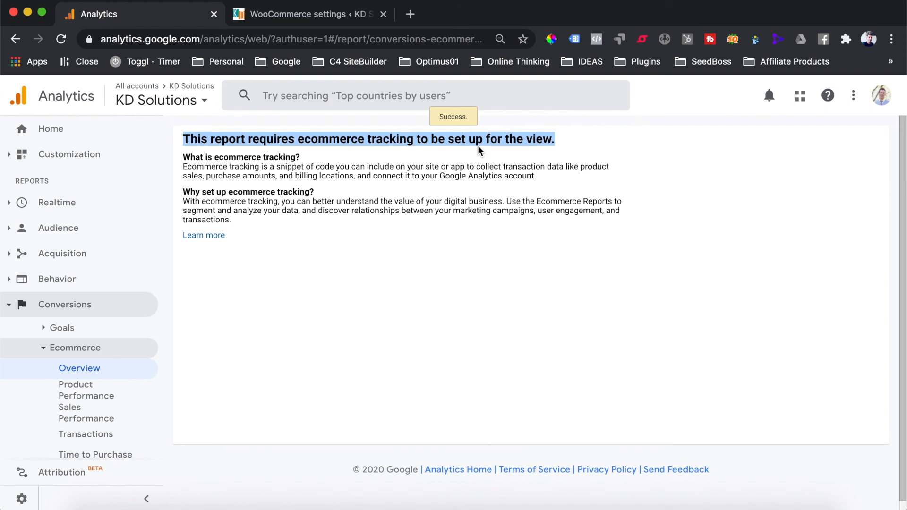
{"action": "mouse_move", "coordinate": [252, 358]}
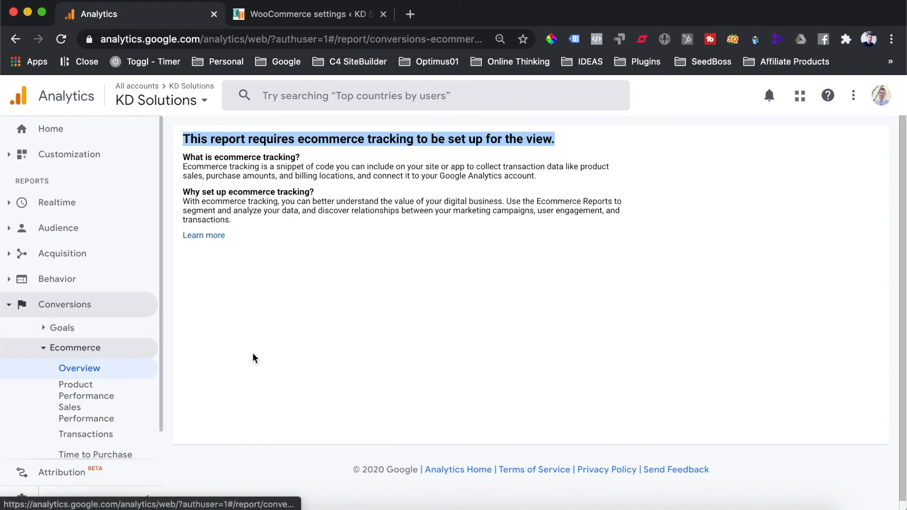
{"action": "mouse_move", "coordinate": [379, 343]}
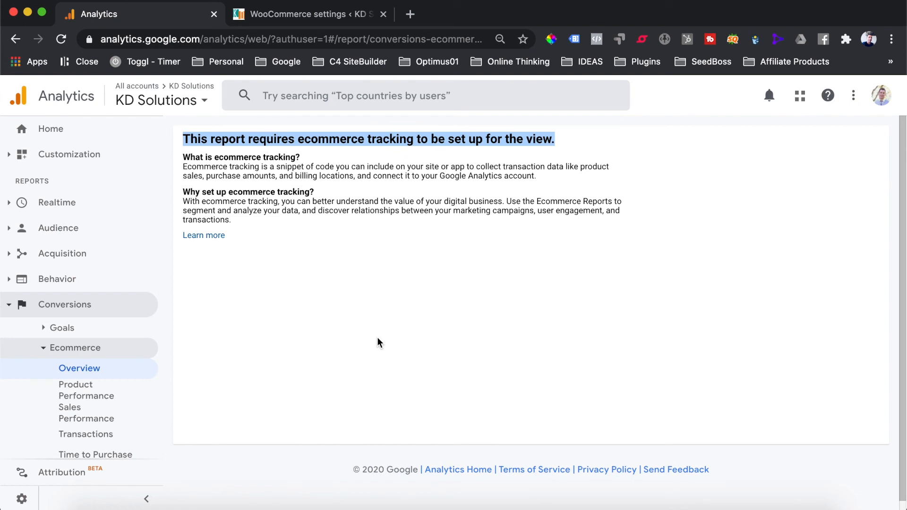
{"action": "mouse_move", "coordinate": [327, 317]}
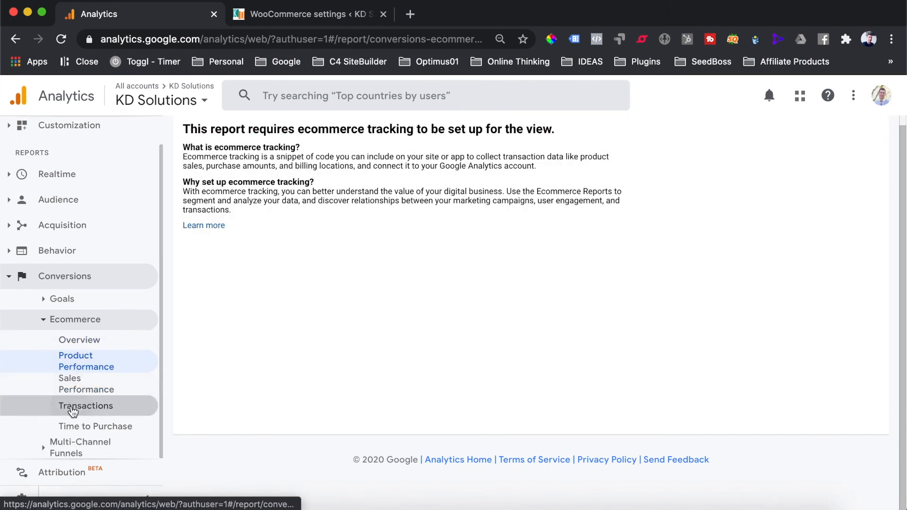
{"action": "left_click", "coordinate": [86, 405]}
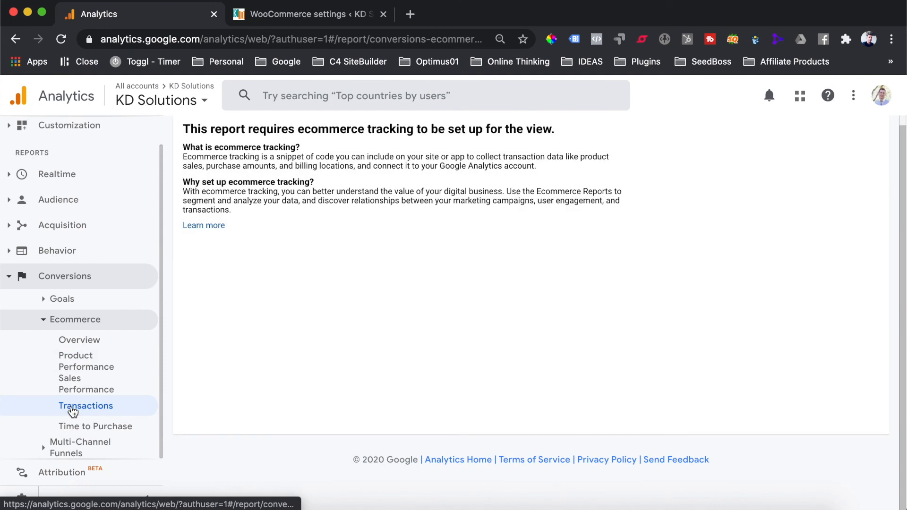